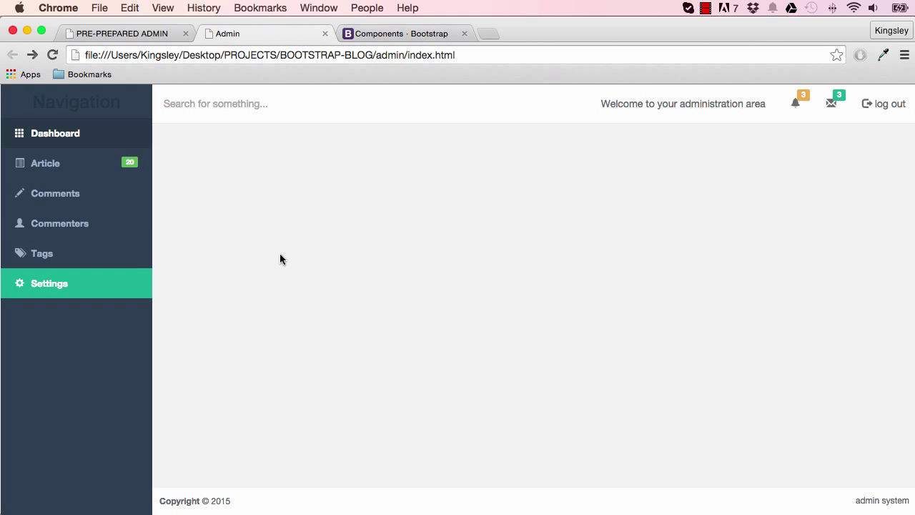
mouse_move(913, 311)
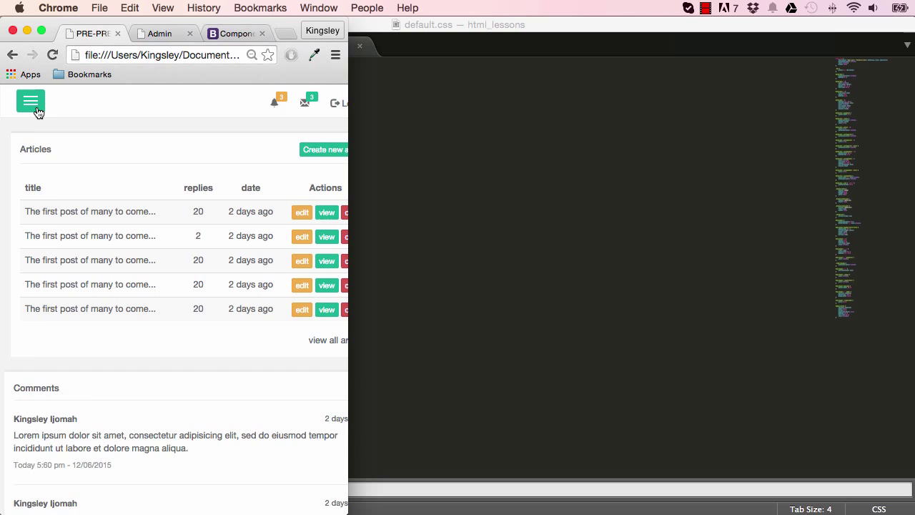
mouse_move(81, 105)
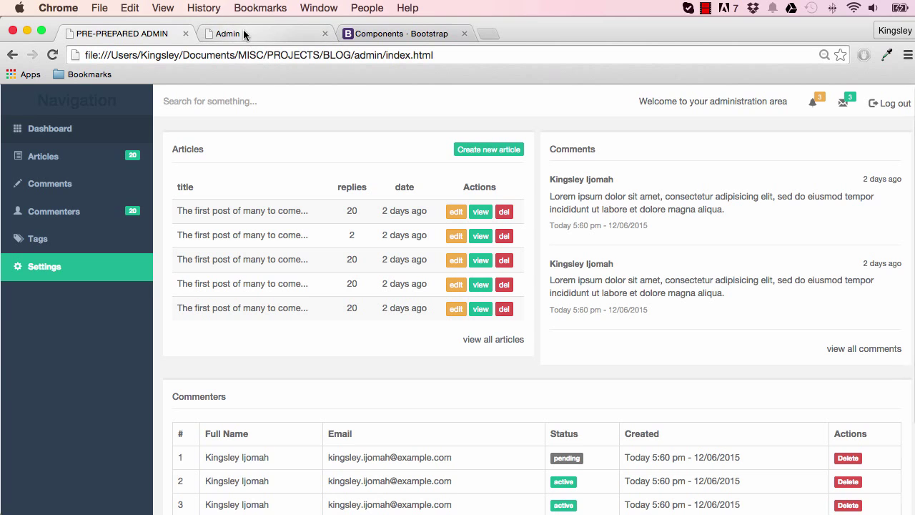
Go to the Bootstrap Components Navbar section and scroll to the default navbar example
click(401, 33)
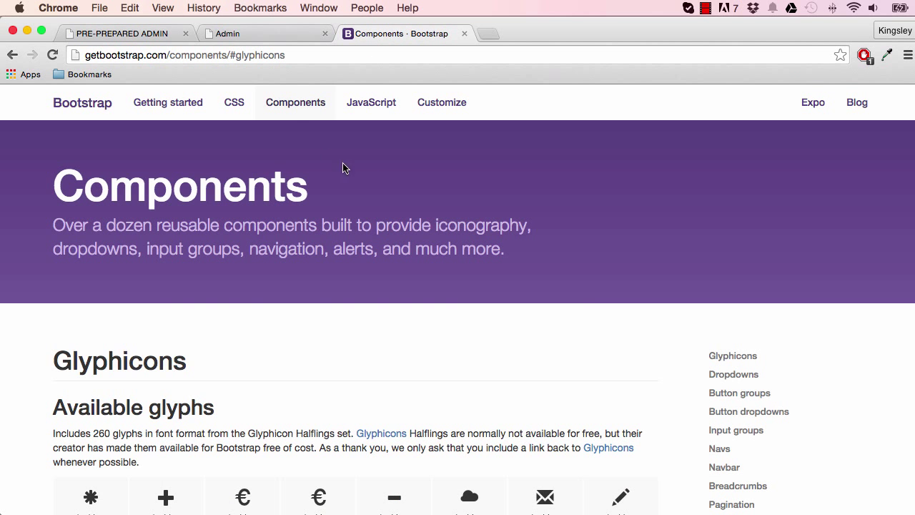
mouse_move(724, 467)
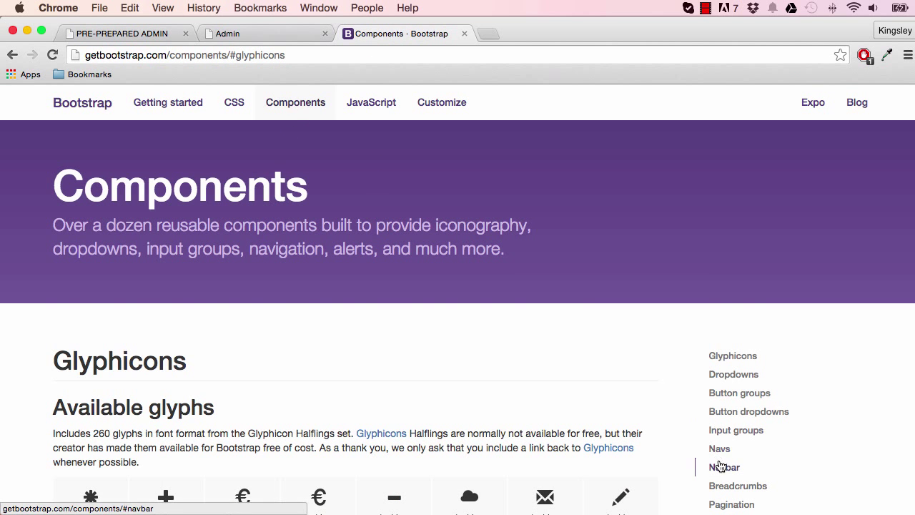
click(725, 467)
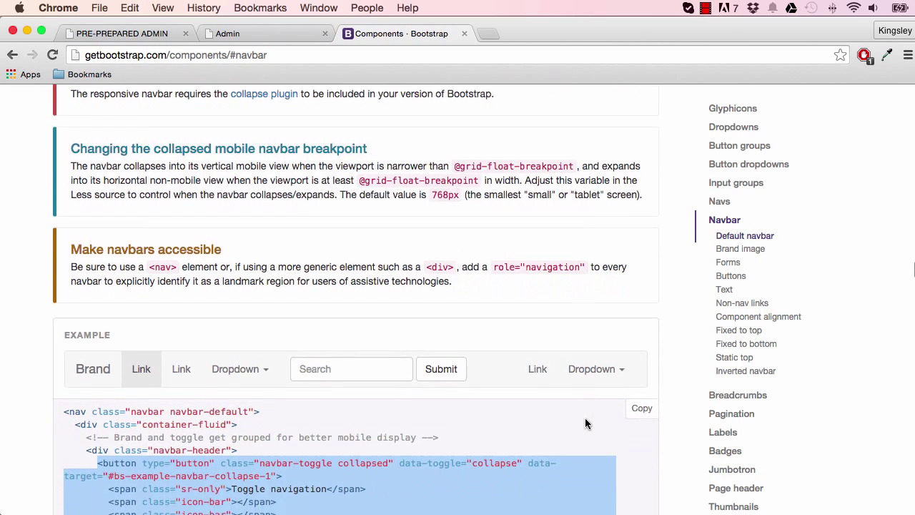
scroll(down, 3)
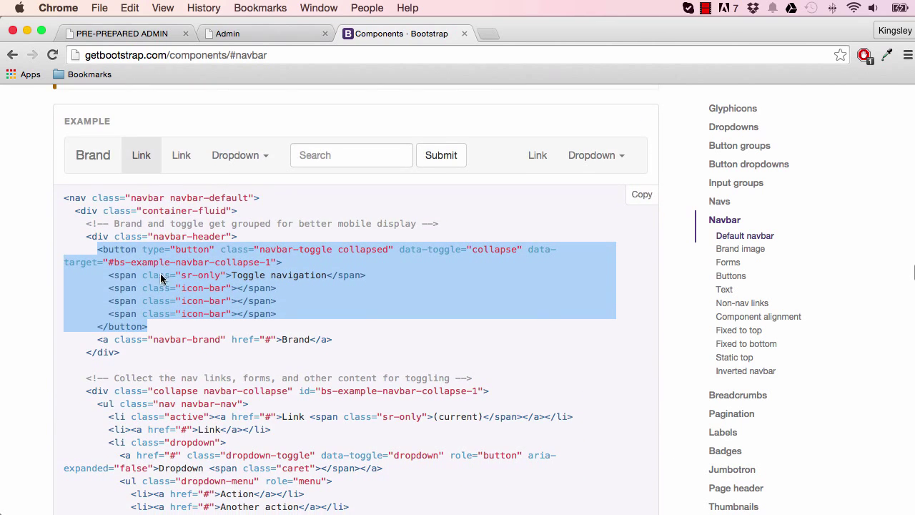
mouse_move(148, 326)
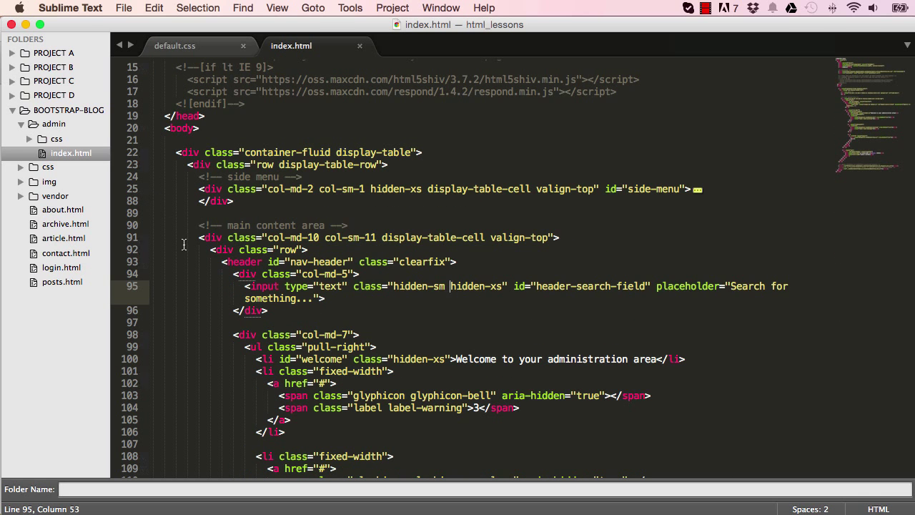
Add a <nav class="navbar-default"> after the col-md-5 div in index.html
scroll(down, 3)
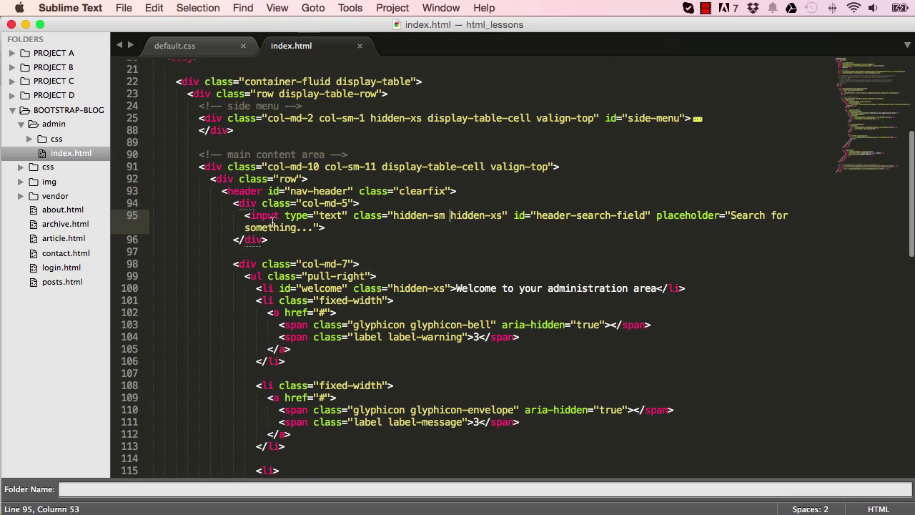
click(361, 203)
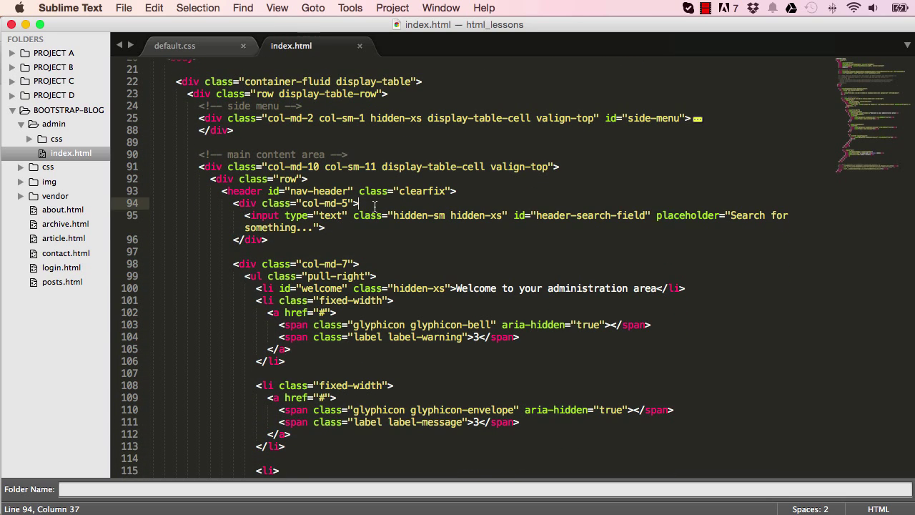
text(nav c></nav>)
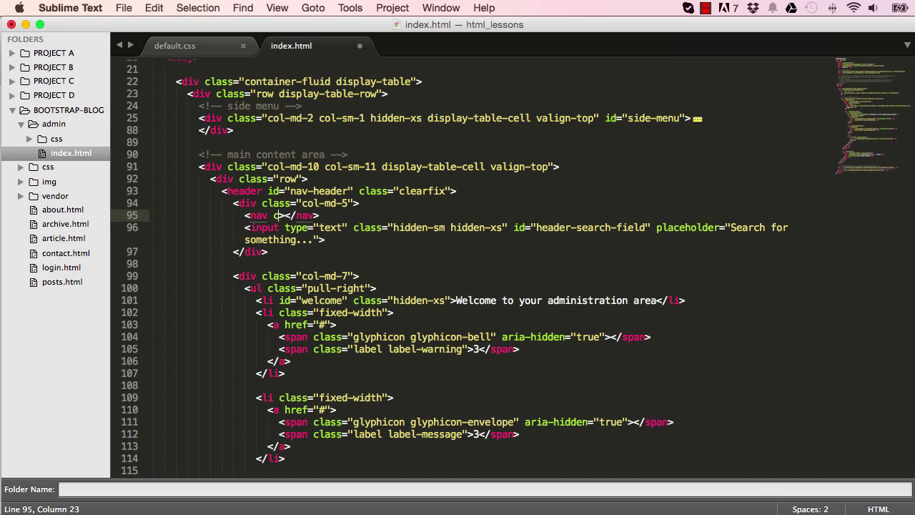
text(lass=)
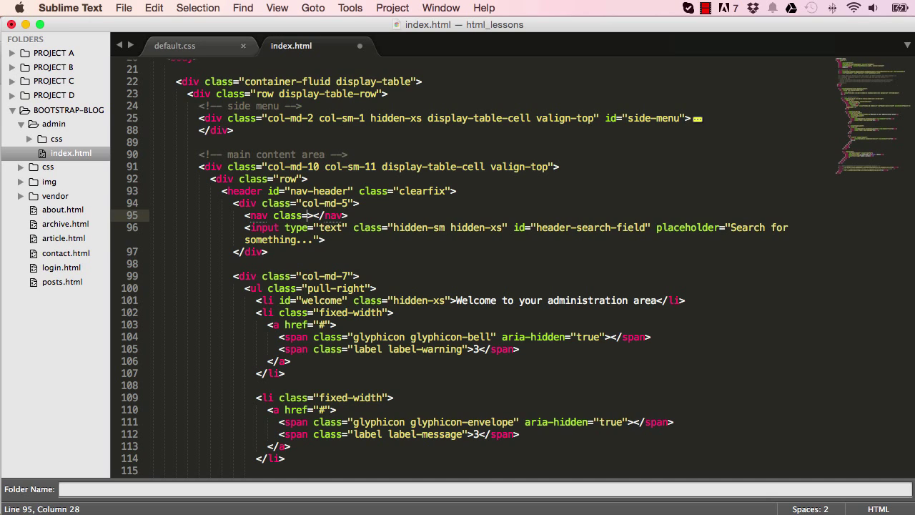
text(nav")
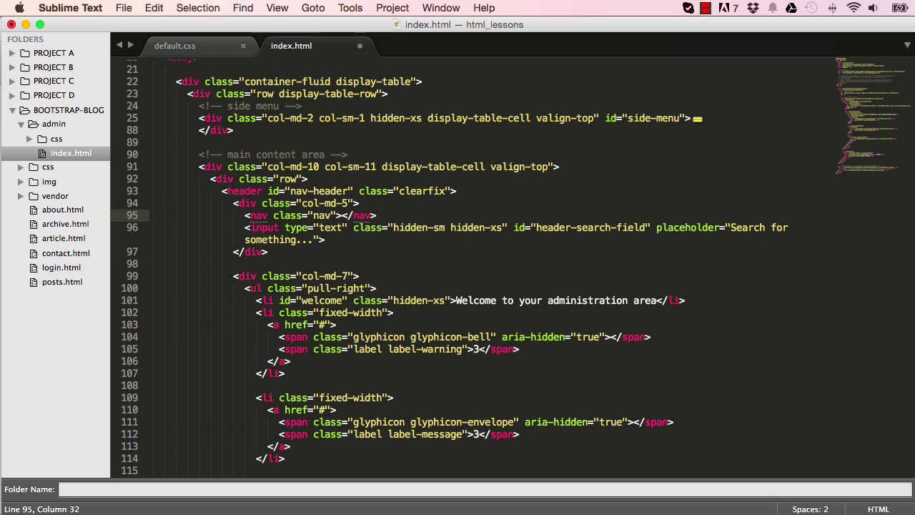
text(navbar-default)
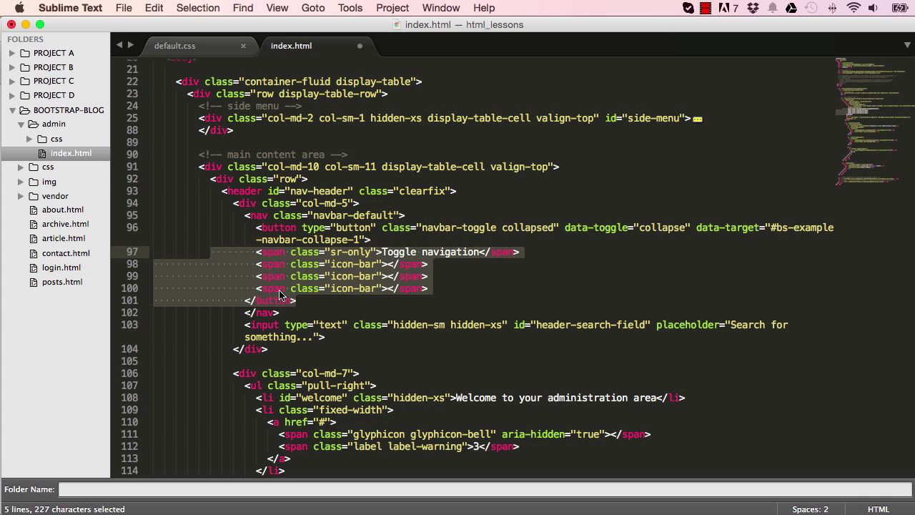
Change the pasted toggle button's data-toggle to offcanvas and data-target to #side-menu
click(275, 264)
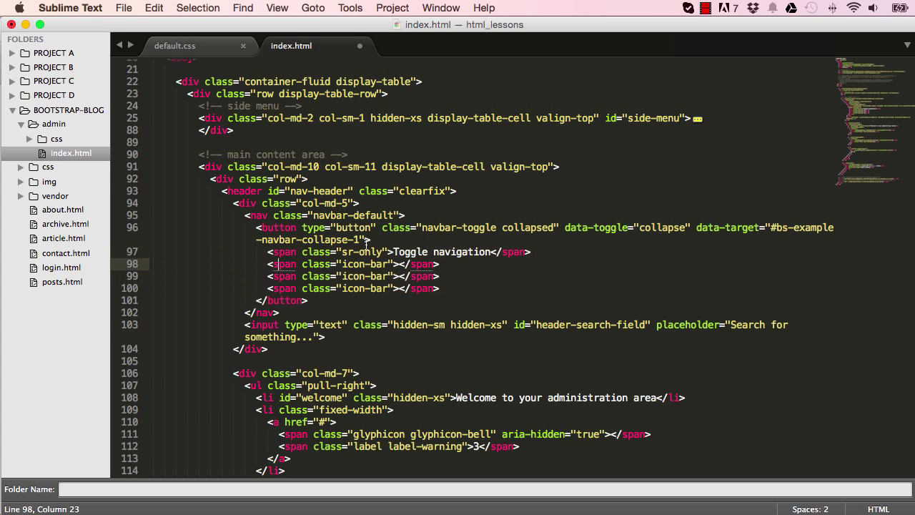
mouse_move(654, 231)
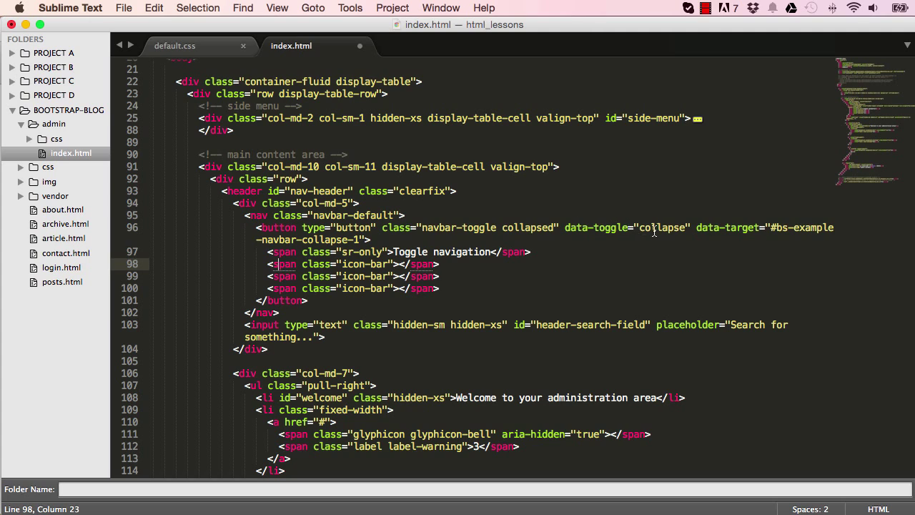
double_click(661, 228)
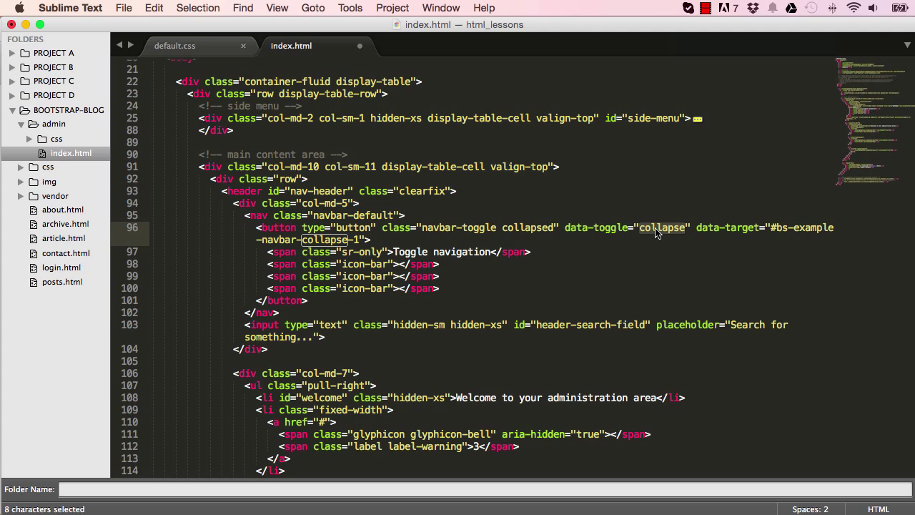
text(offcanvas)
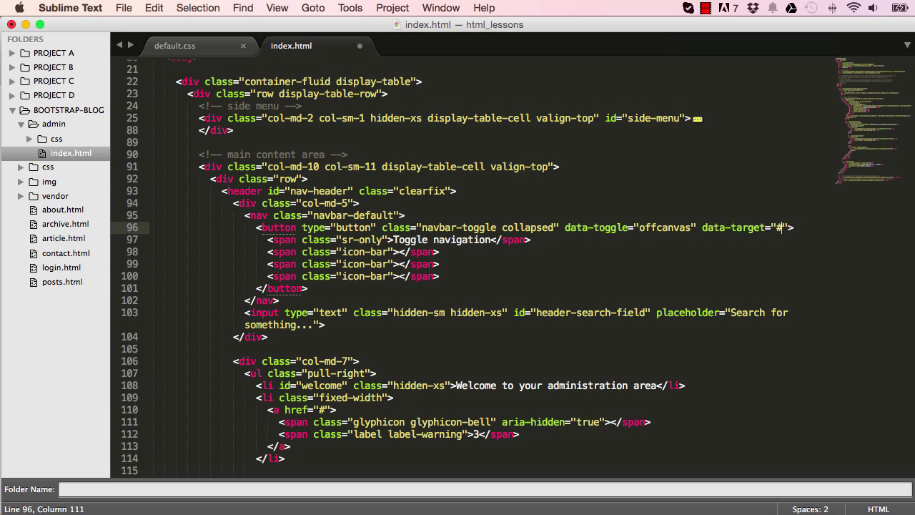
text(side-menu)
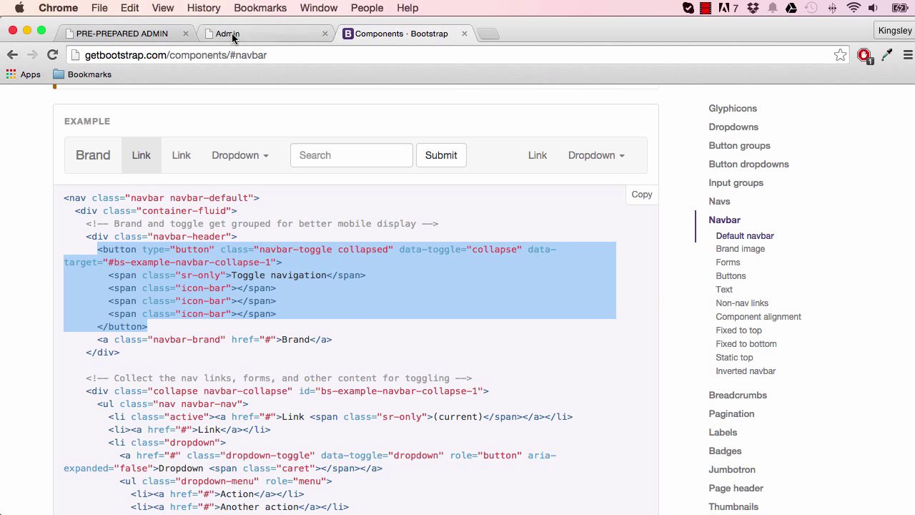
Add pull-left to the nav's class and check the left-aligned hamburger toggle on the Admin page
click(227, 34)
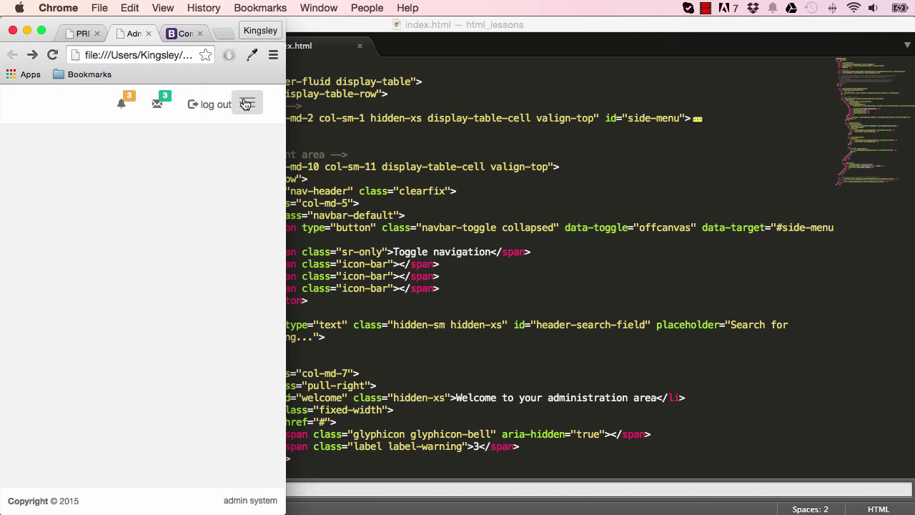
mouse_move(447, 239)
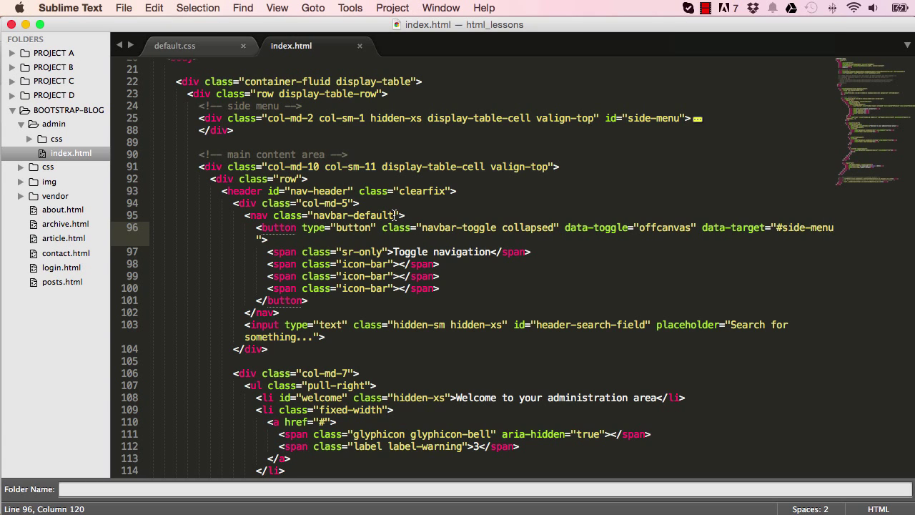
text(pull-left)
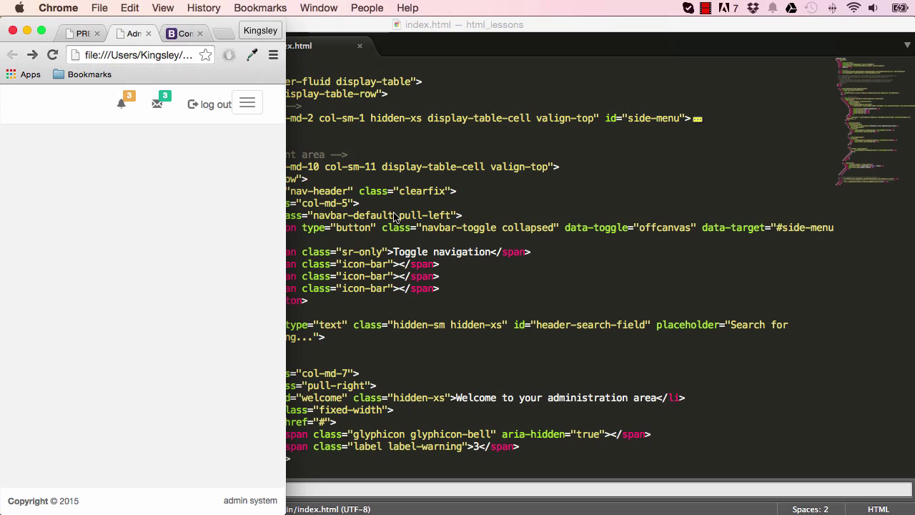
click(247, 102)
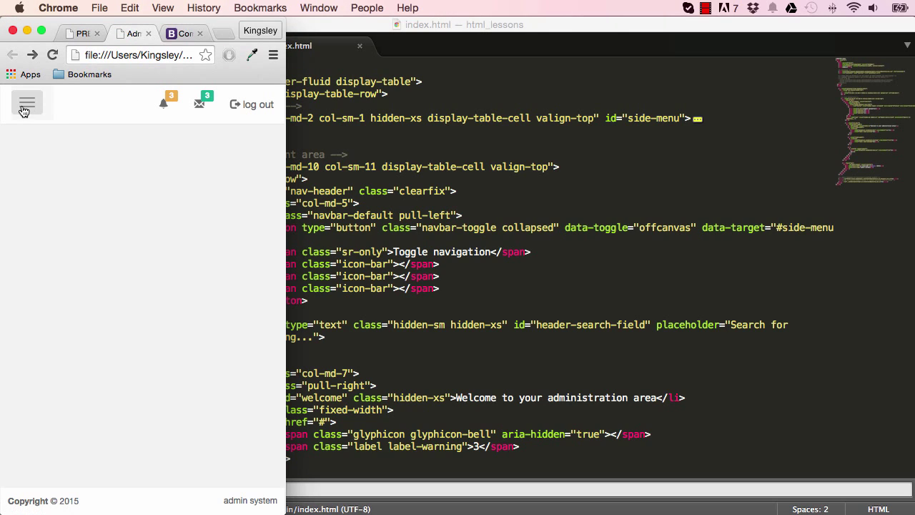
mouse_move(45, 109)
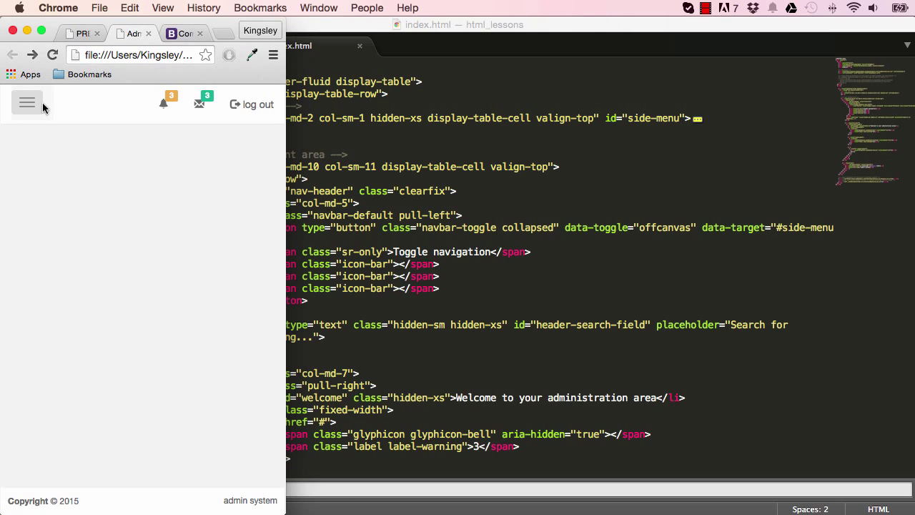
mouse_move(410, 230)
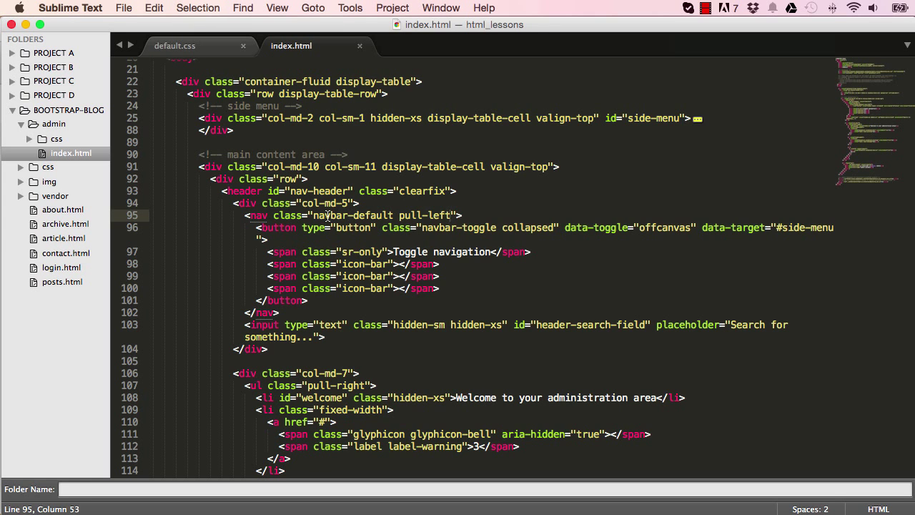
double_click(350, 216)
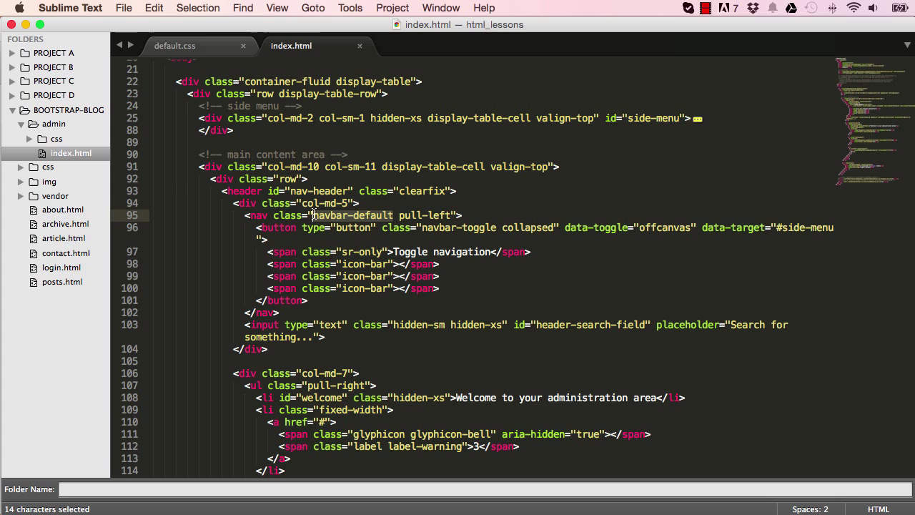
click(174, 45)
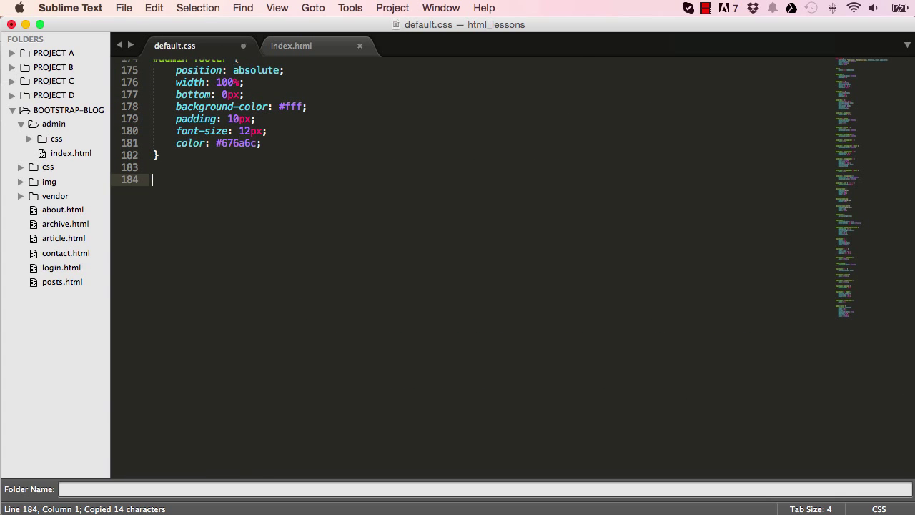
Give the navbar a white background and .navbar-toggle a #1ab394 border and background
text(.navbar-default)
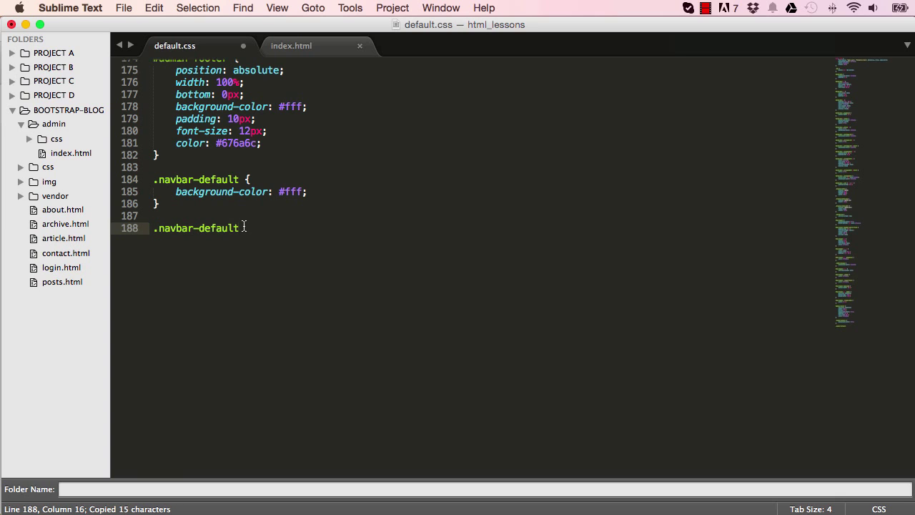
text(.navbar-)
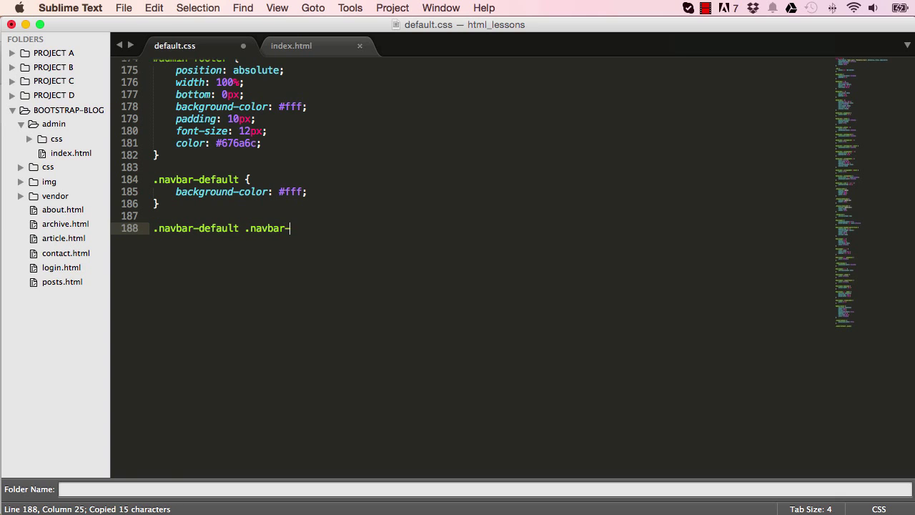
text(toggle {})
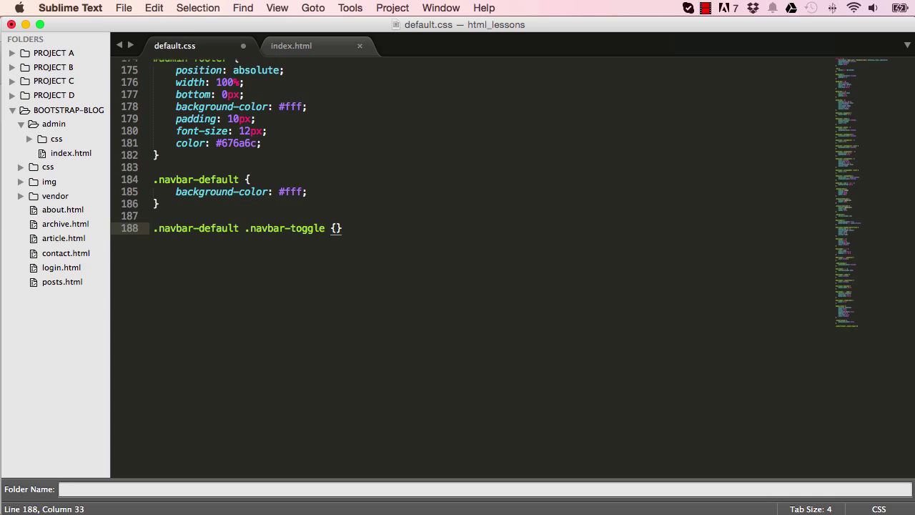
text(border-color:)
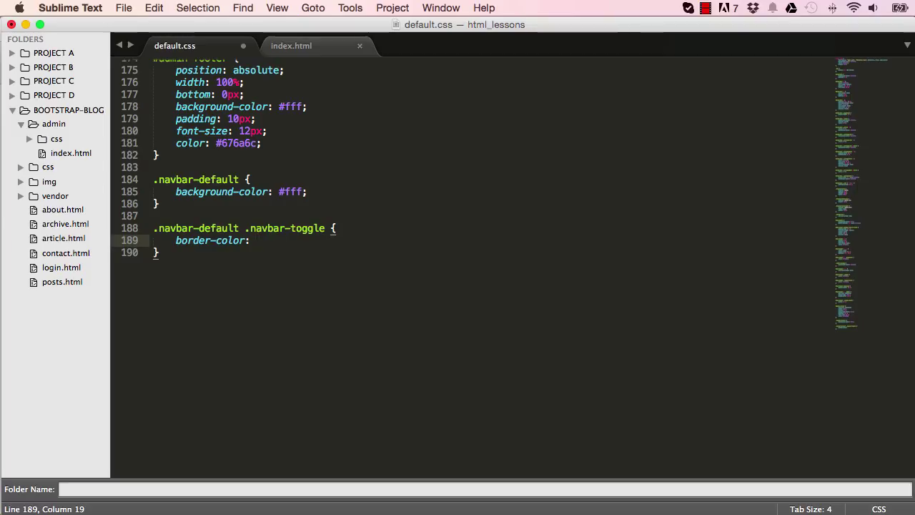
text(#)
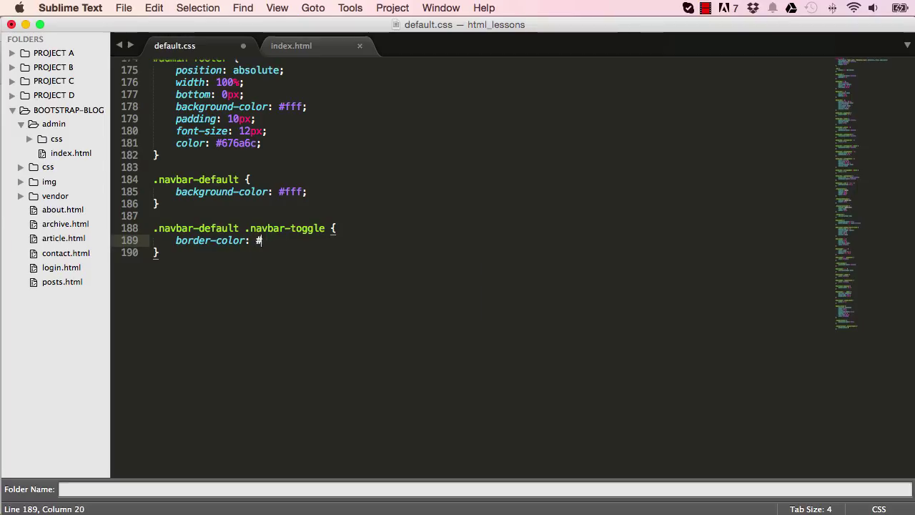
text(1ab394;)
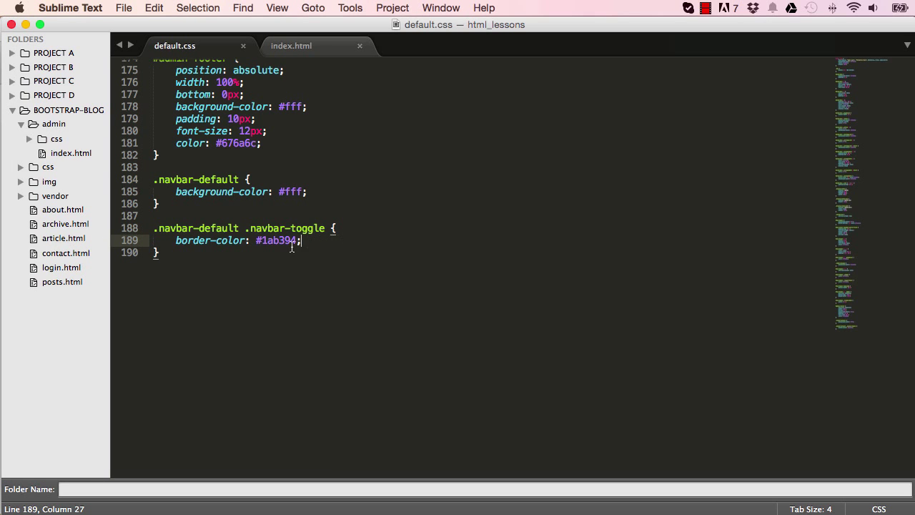
text(b)
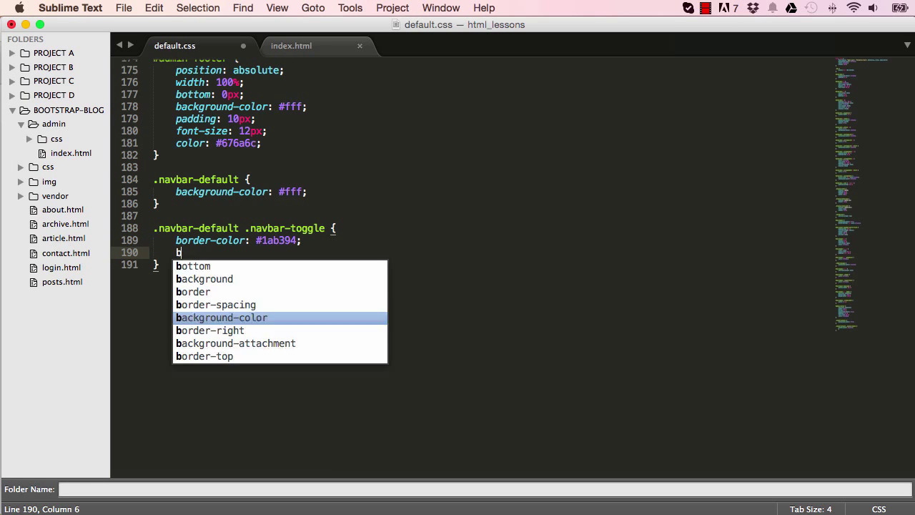
text(ackground-color:)
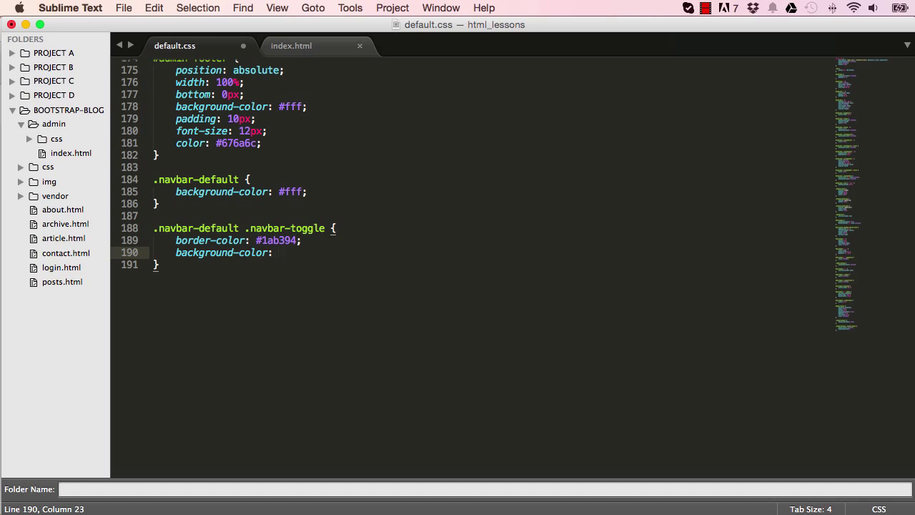
text(#1ab394;)
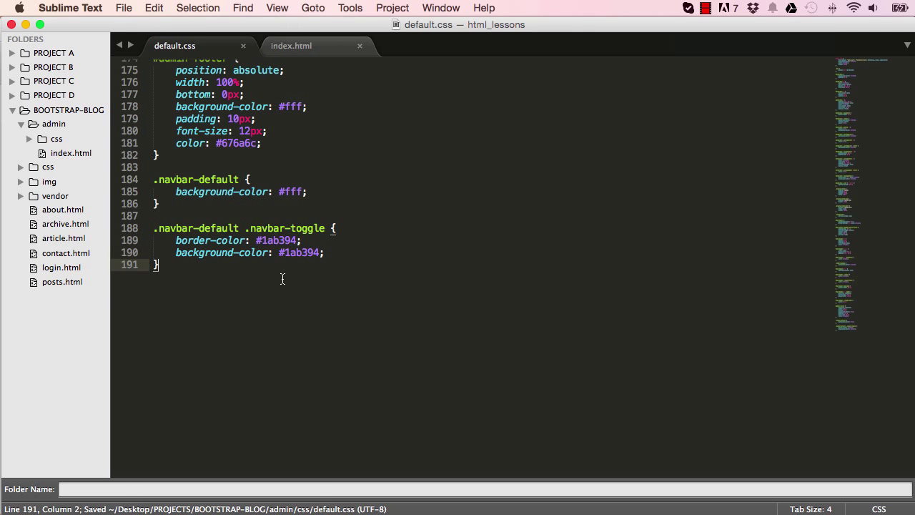
Give .navbar-default .icon-bar a 1px white solid border and begin another navbar-default rule
text(.navbar-default)
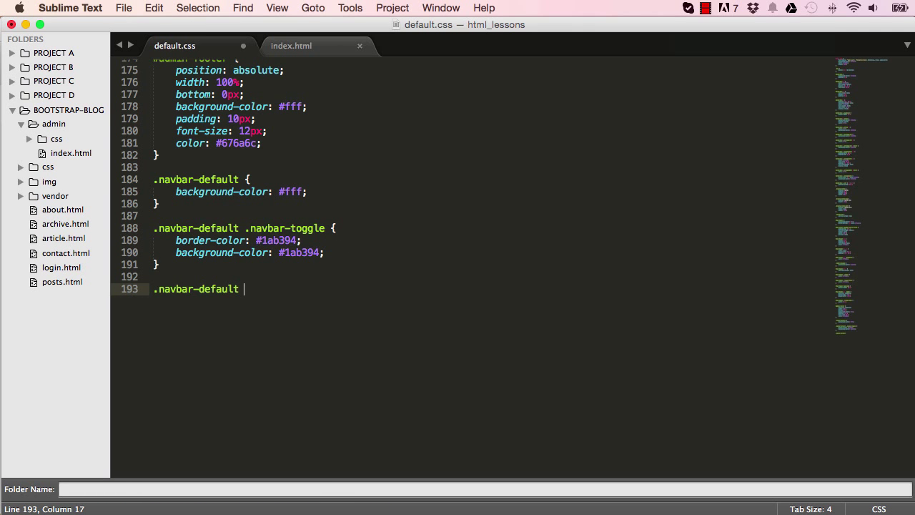
text(.icon-)
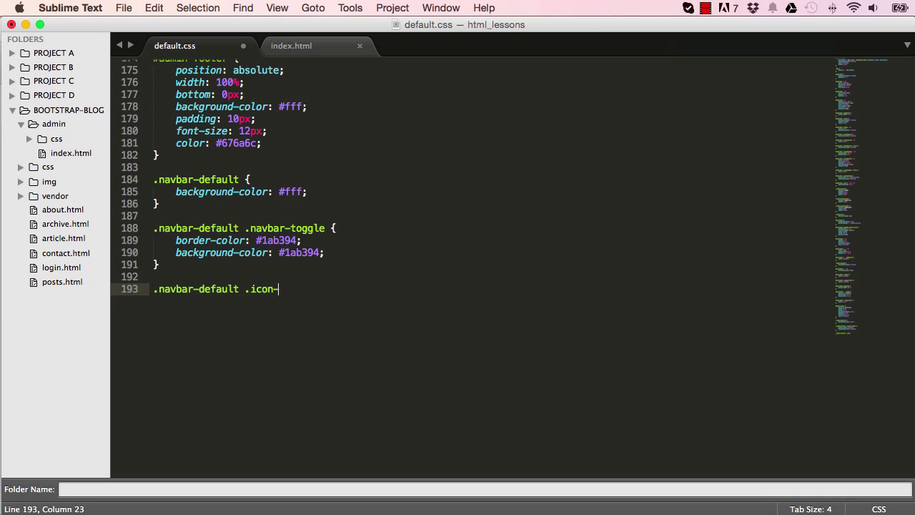
text(bar {)
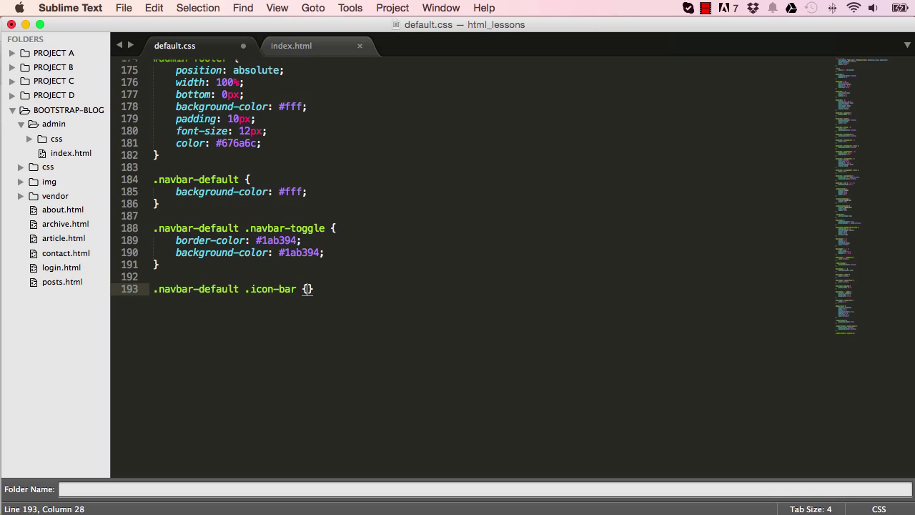
text(border: 1px)
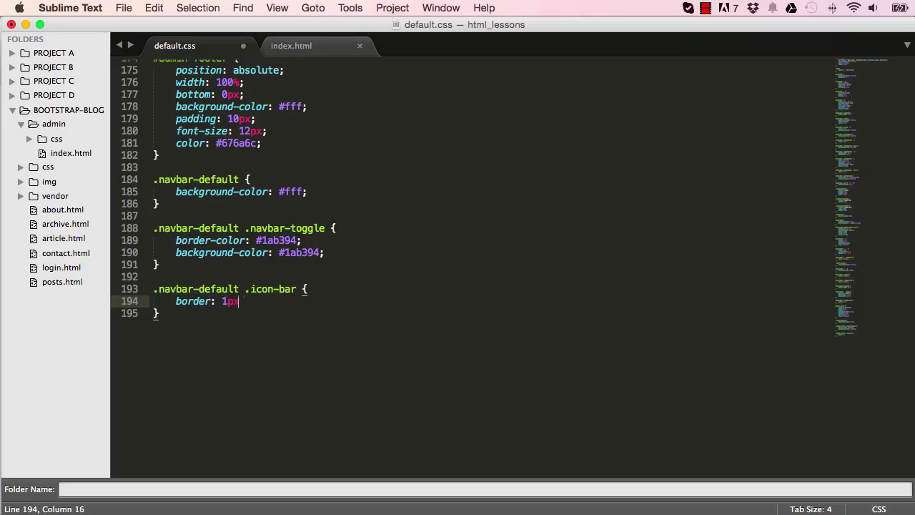
text(white sol)
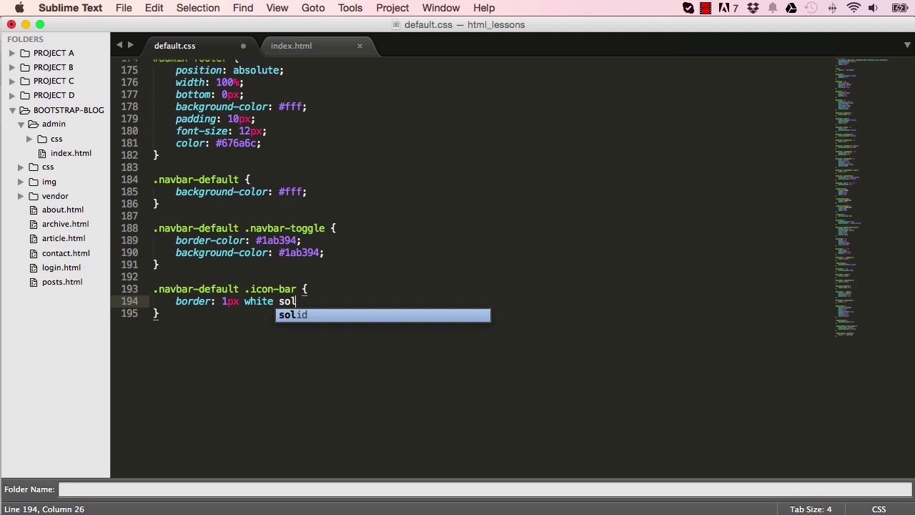
click(59, 8)
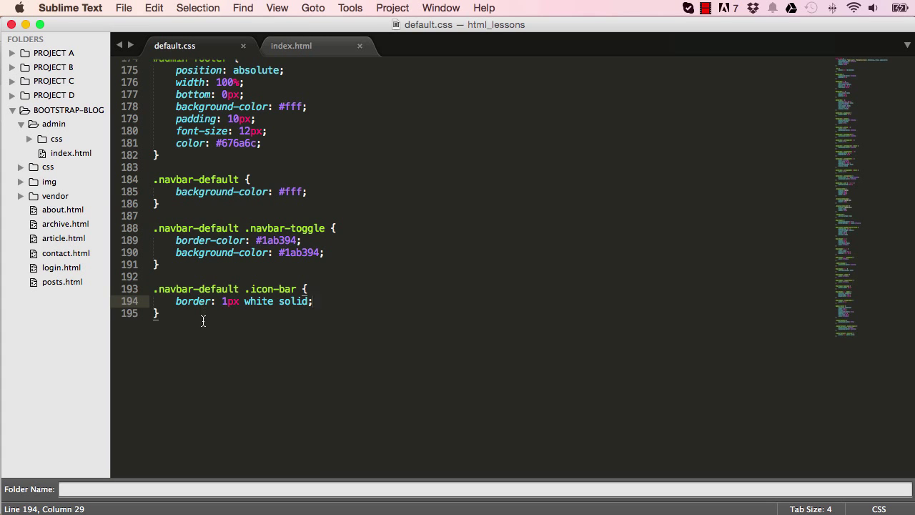
text(.navbar-default)
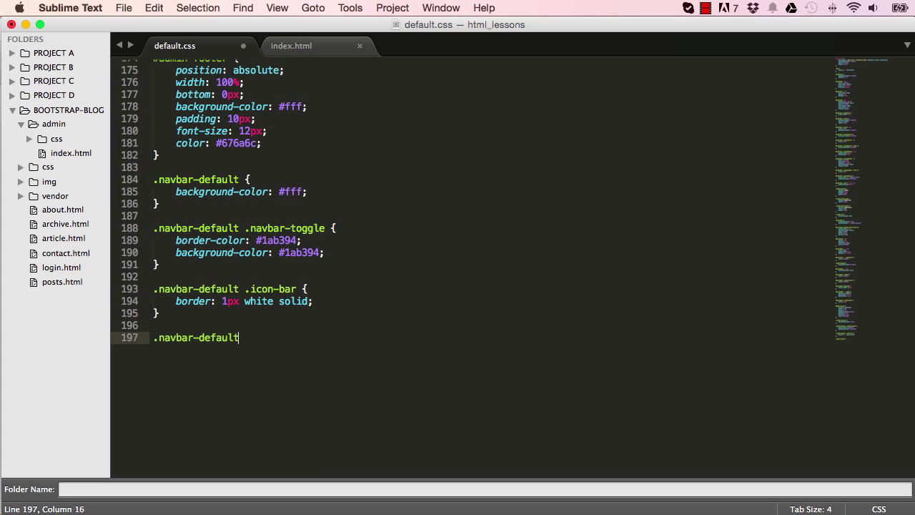
Add a .navbar-toggle:hover rule keeping background-color #1ab394, save, and preview in Chrome
text(.navbar-t)
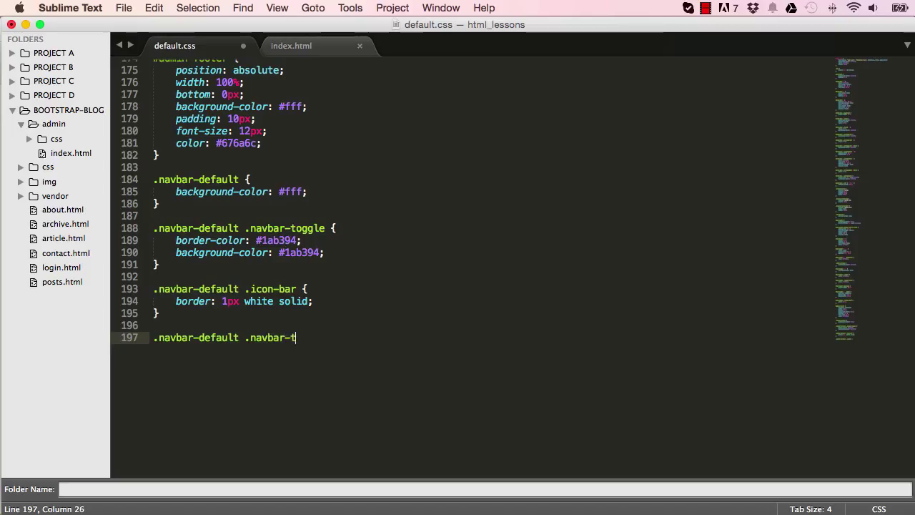
text(oggle:;)
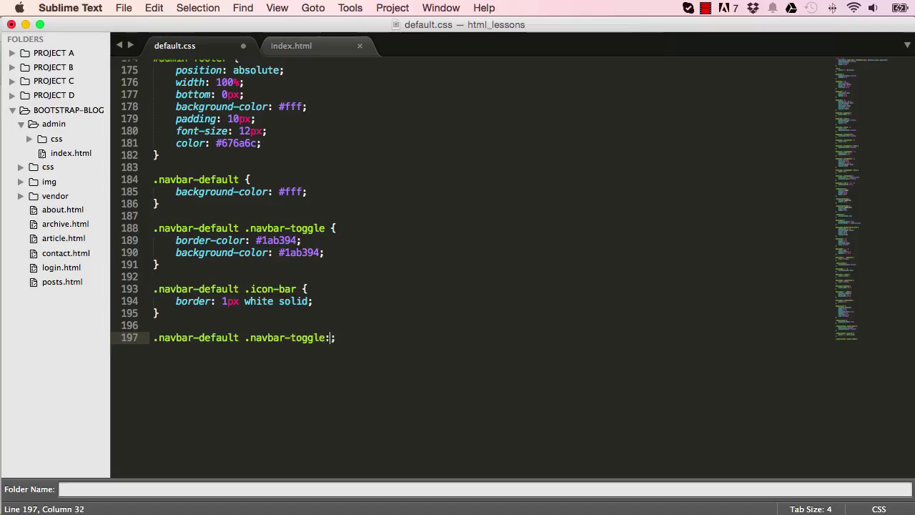
text(hover {)
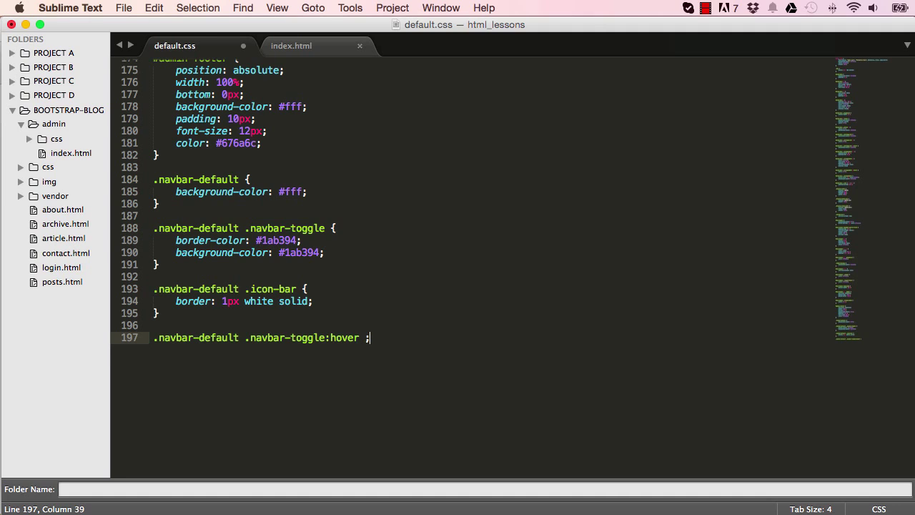
text(background-color:)
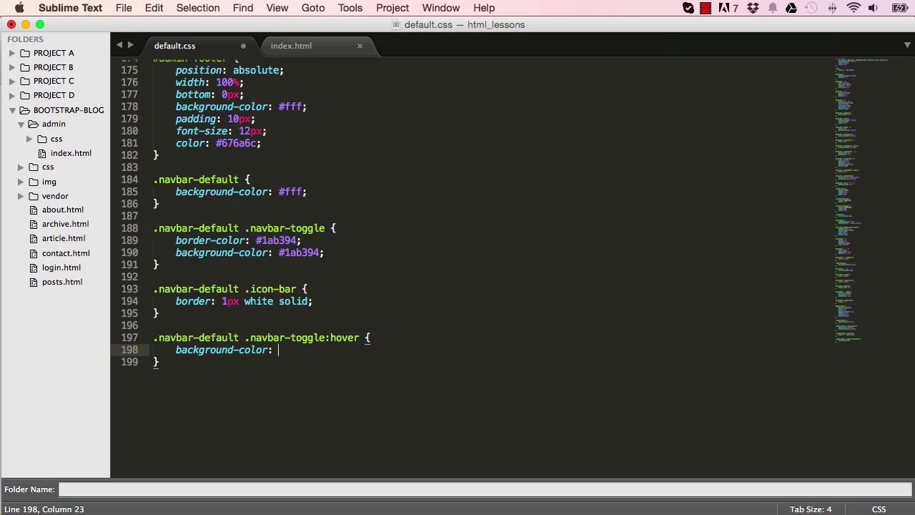
text(#1a)
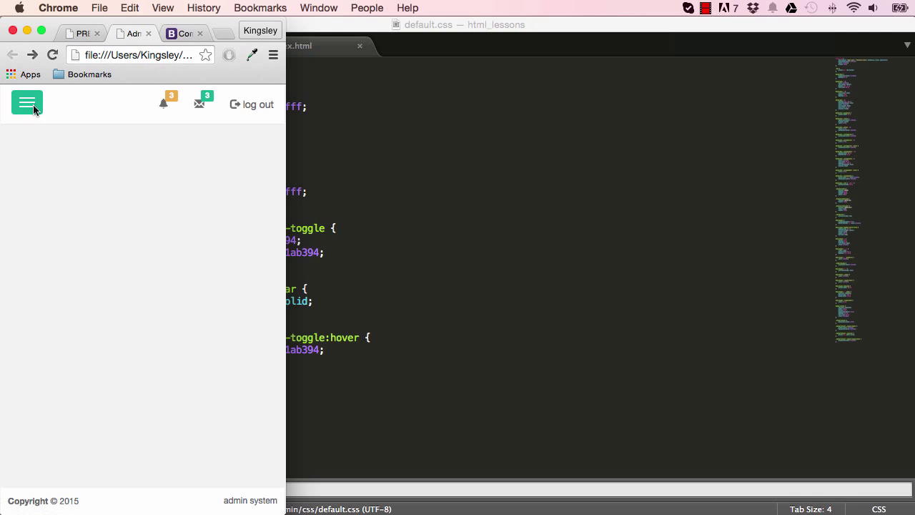
mouse_move(33, 111)
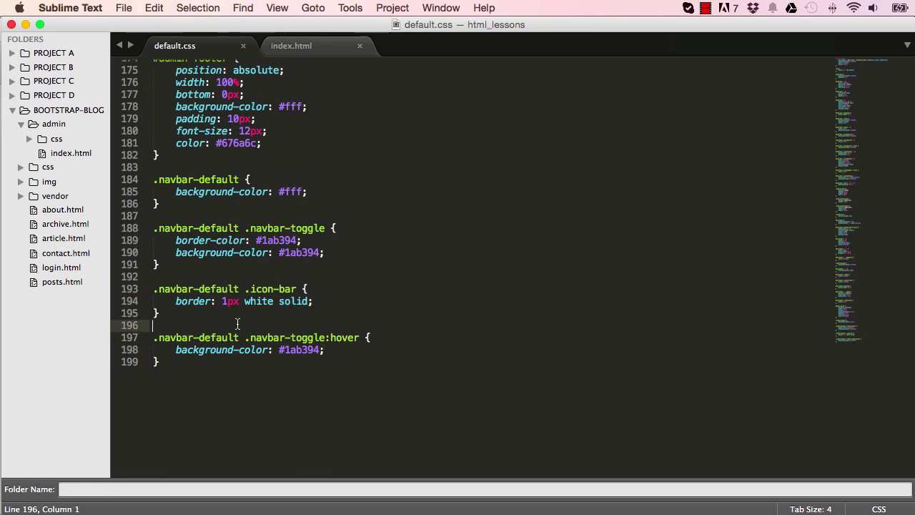
key(enter)
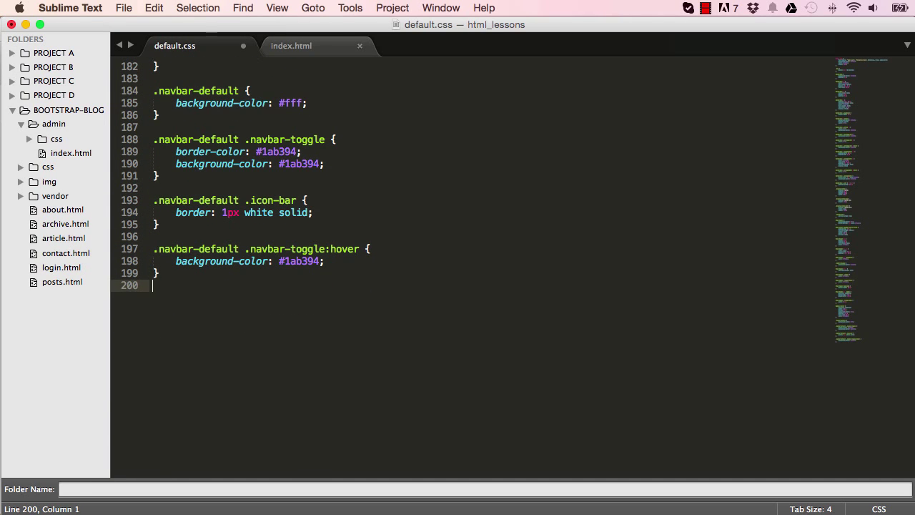
Add a .navbar-default .navbar-toggle:focus rule with background-color #1ab394 and save default.css
text(.navbar-default)
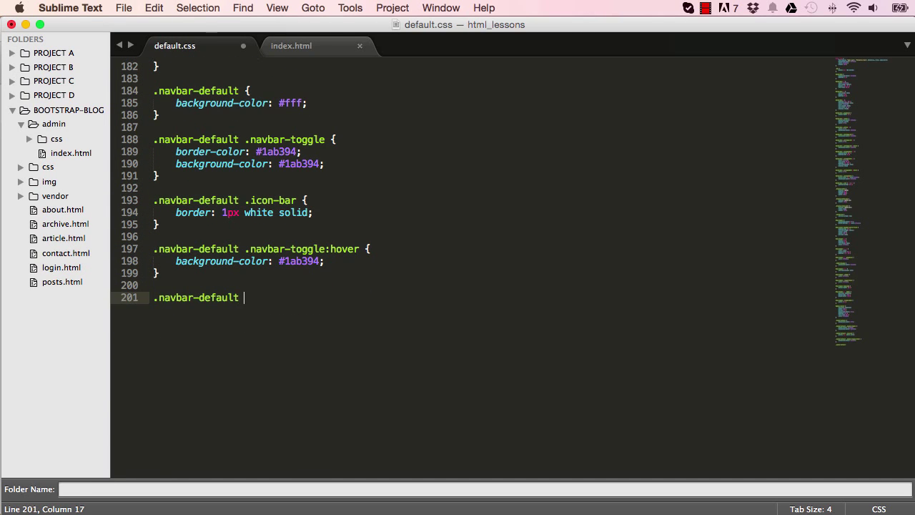
text(.navbar-)
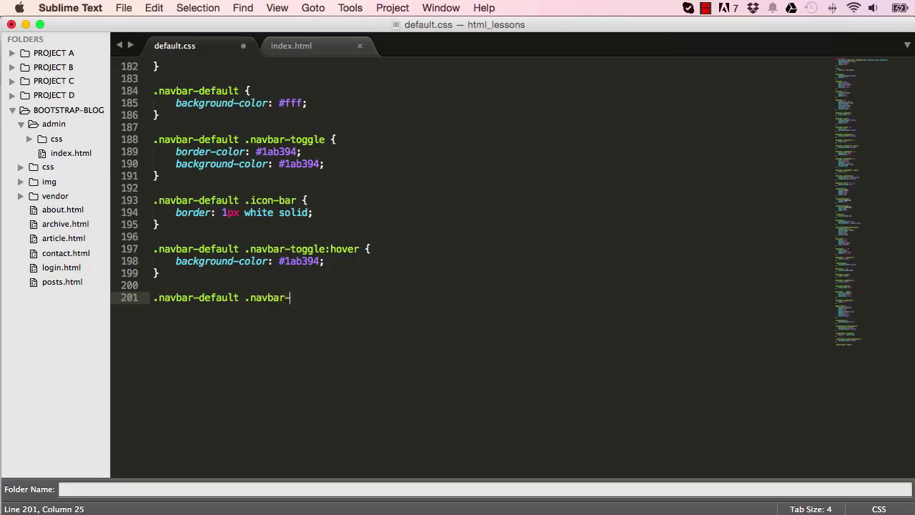
text(toggle)
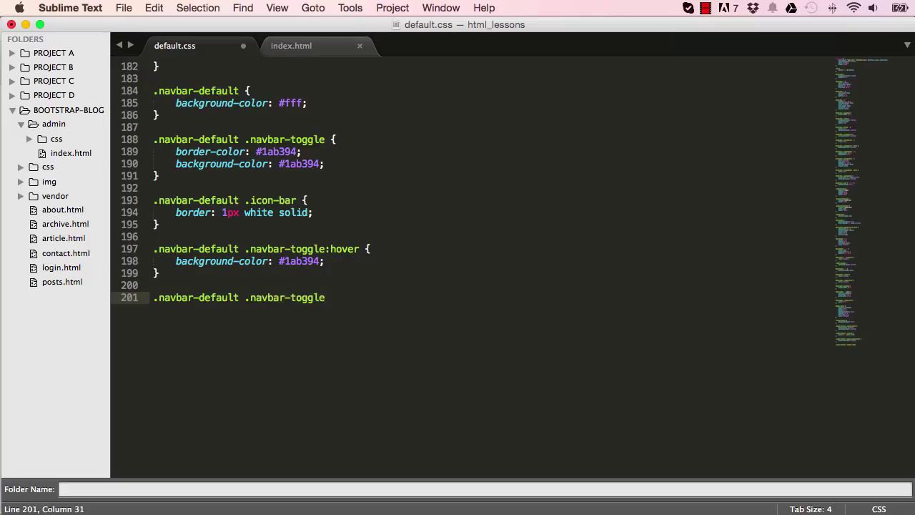
text(:foxus;)
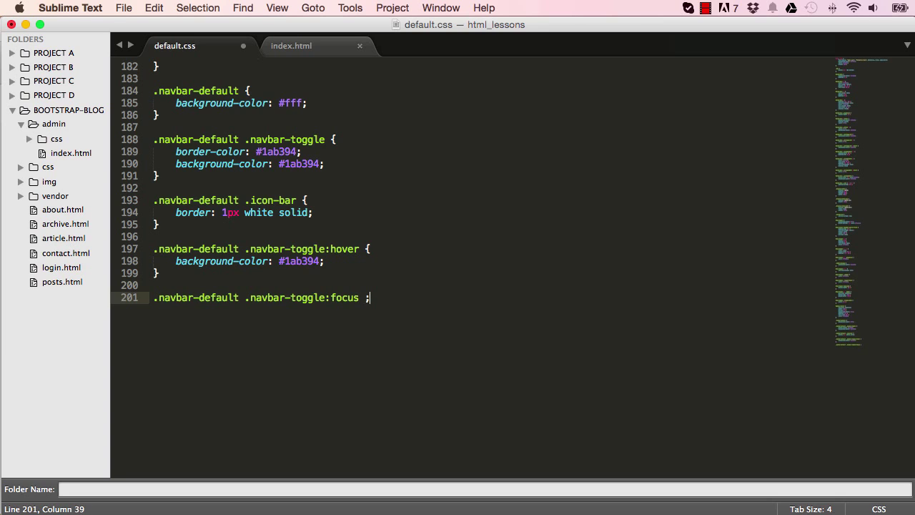
text({)
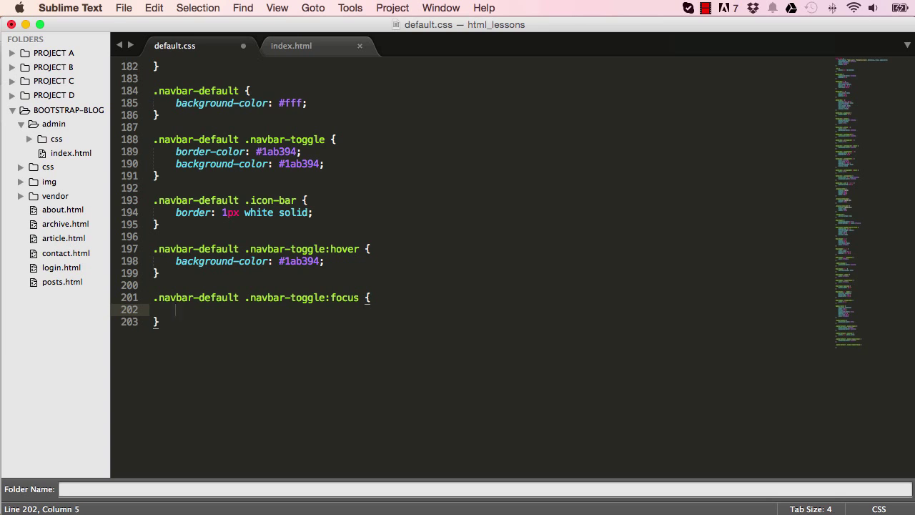
text(background-color:)
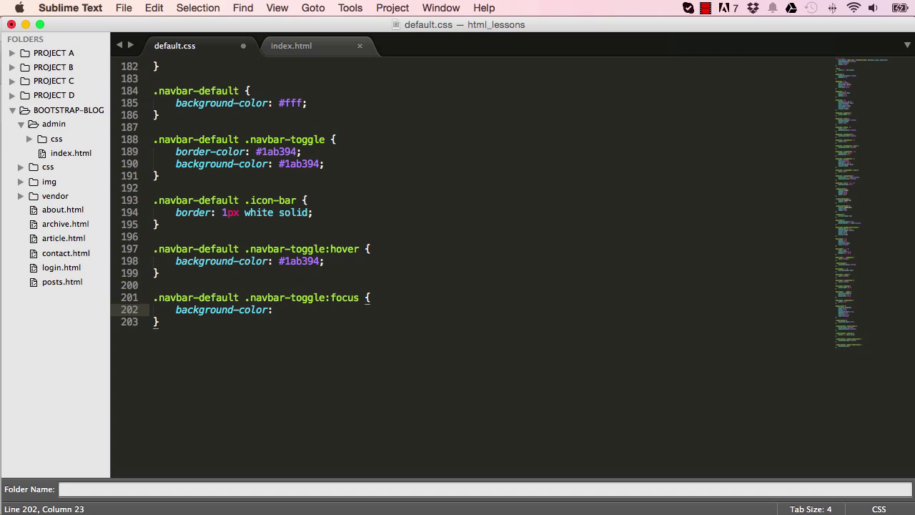
text(#1ab394;)
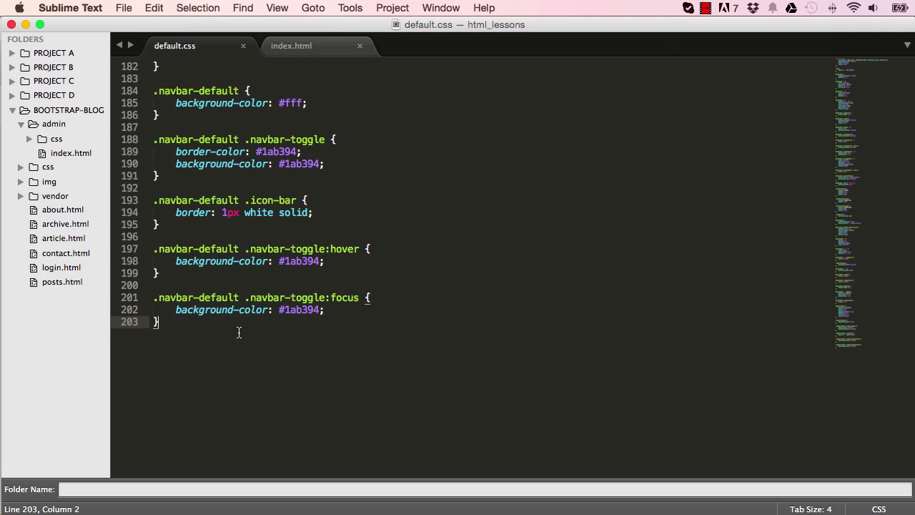
scroll(down, 3)
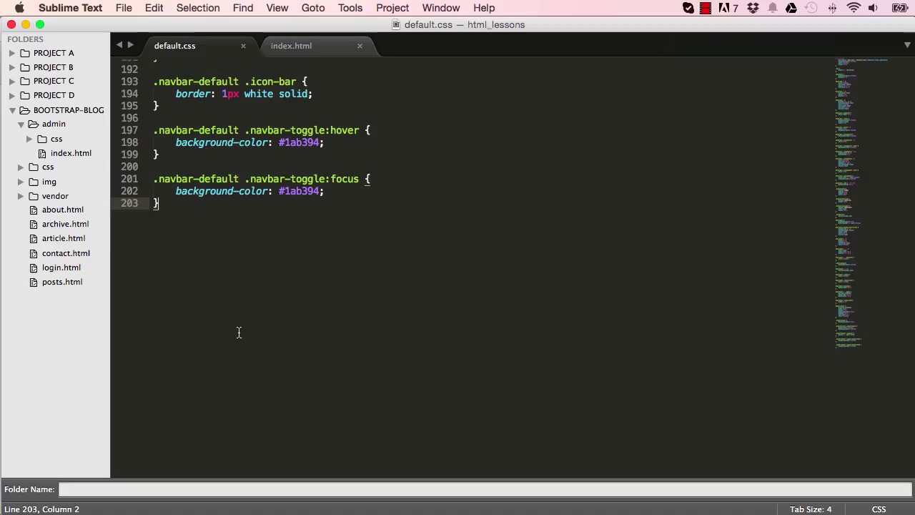
mouse_move(278, 270)
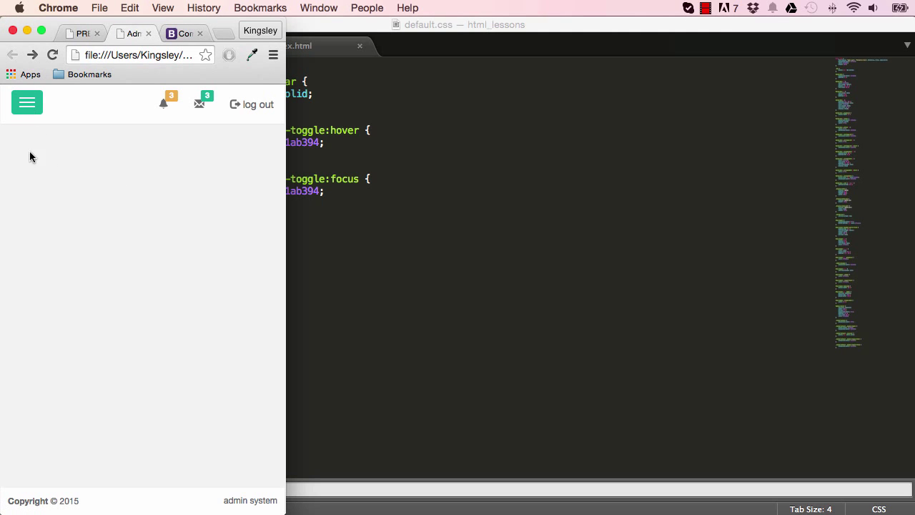
mouse_move(27, 109)
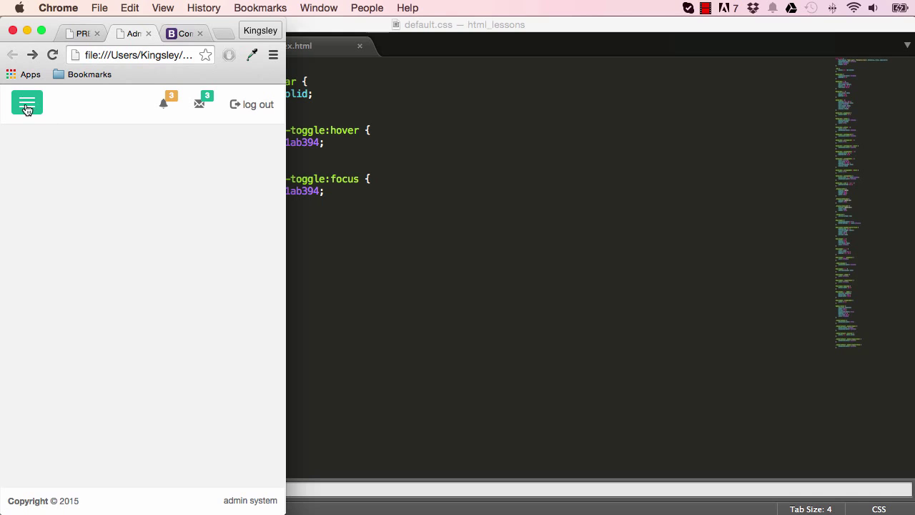
Test the green hamburger toggle on the admin page and articles dashboard in Chrome
click(27, 102)
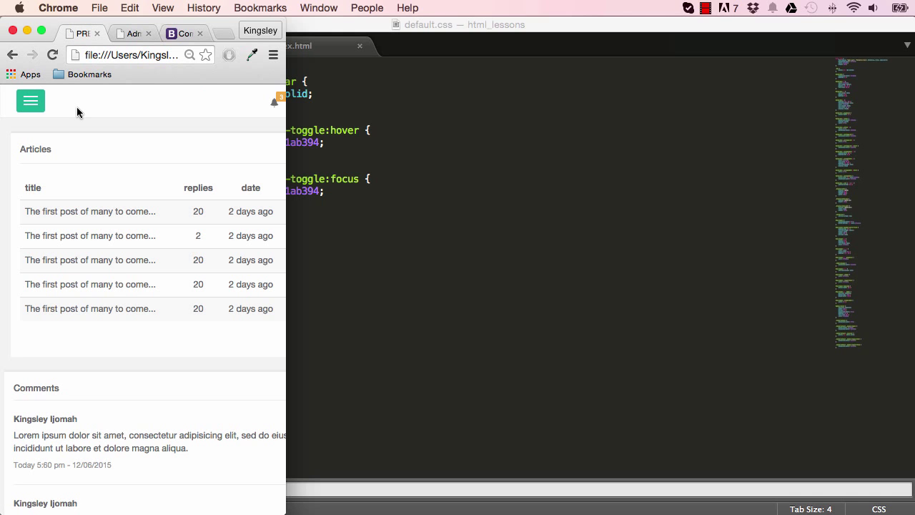
click(30, 100)
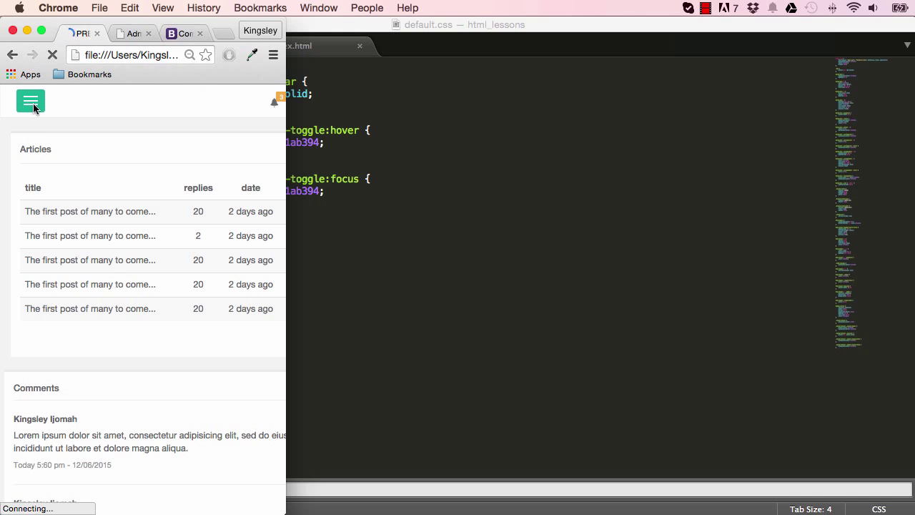
click(30, 101)
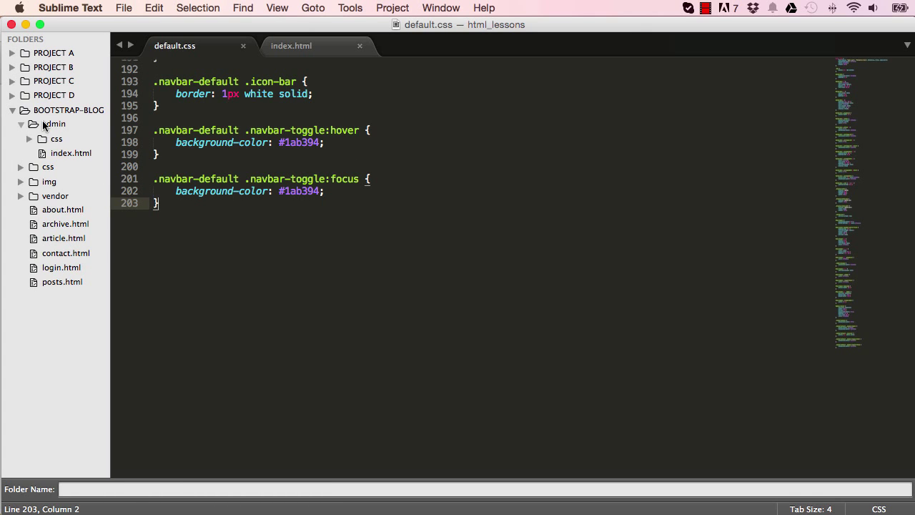
Create a js folder inside admin and save a new empty default.js in it
right_click(53, 123)
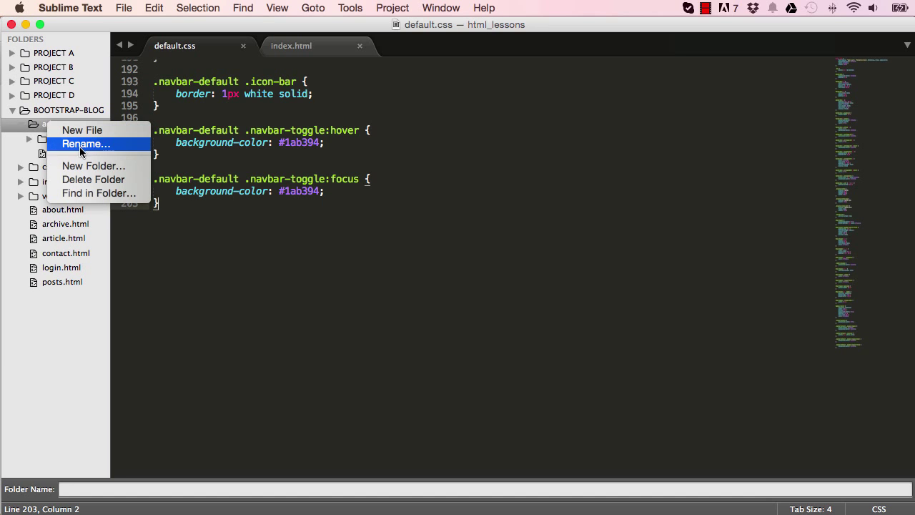
click(85, 144)
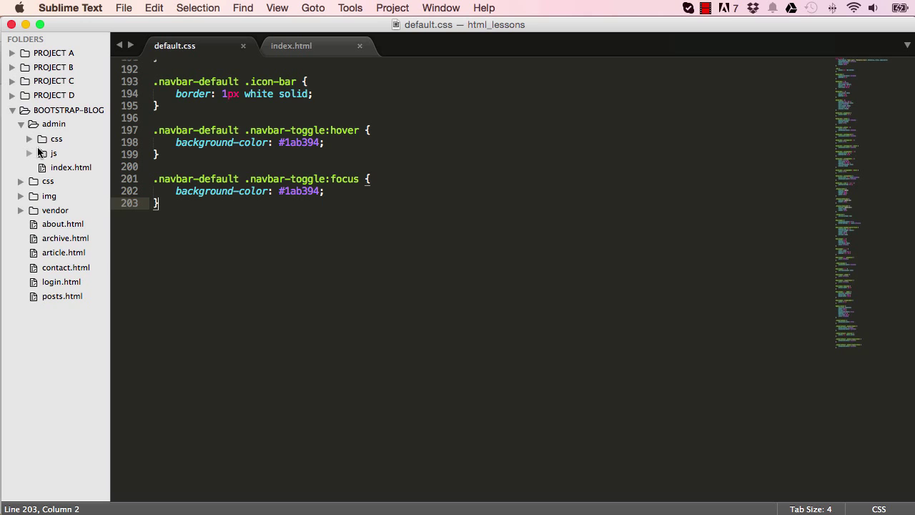
key(cmd+n)
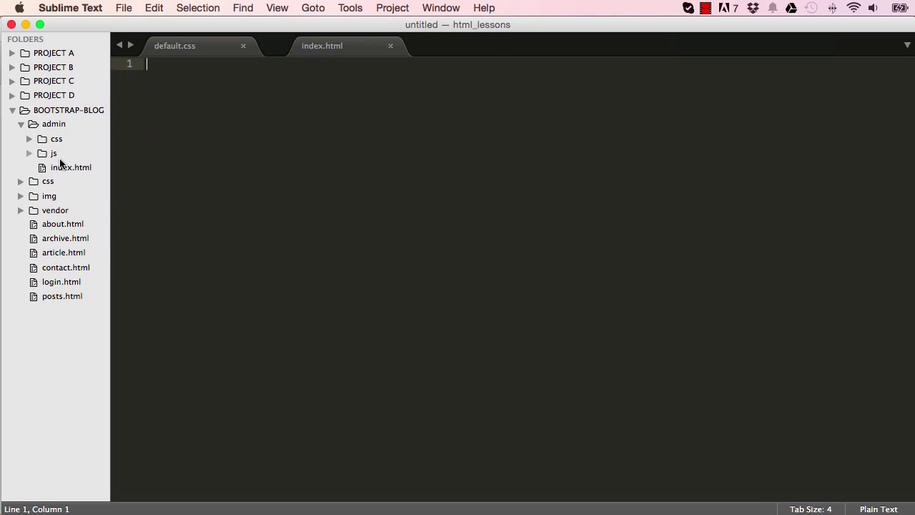
key(cmd+s)
text(d)
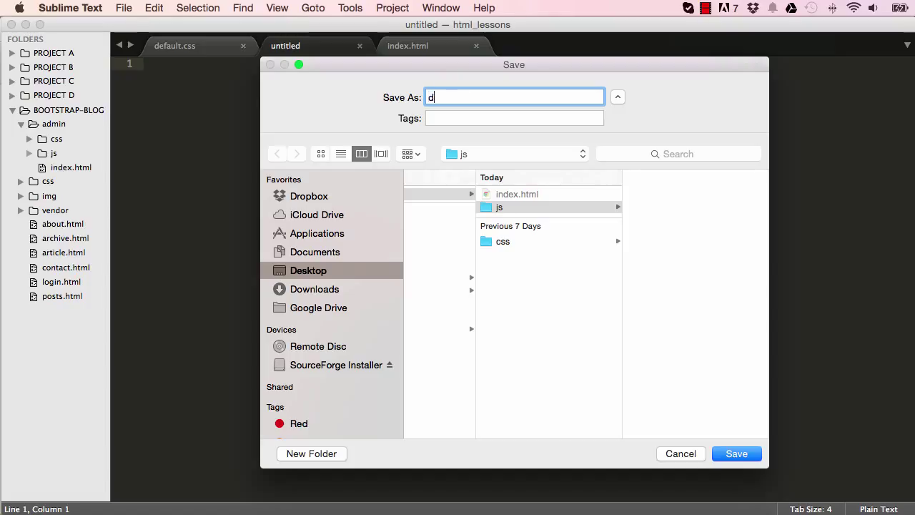
text(efault)
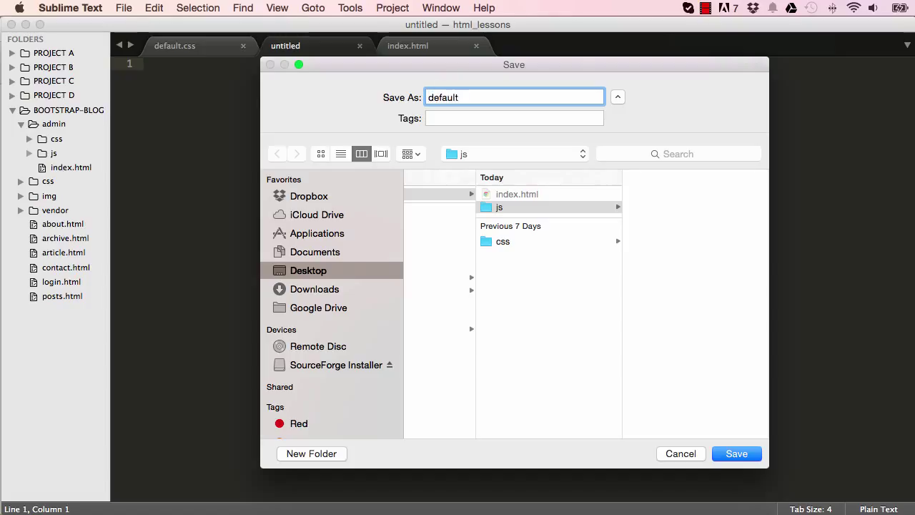
click(736, 453)
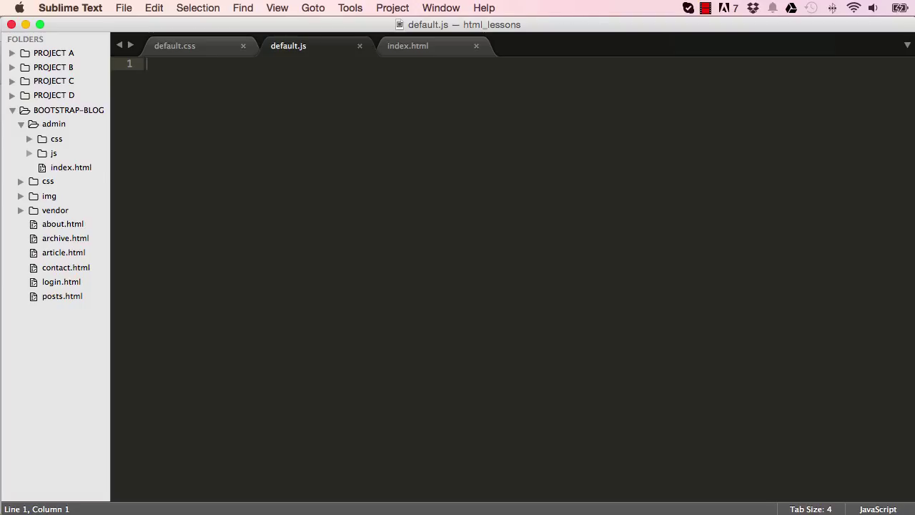
mouse_move(123, 181)
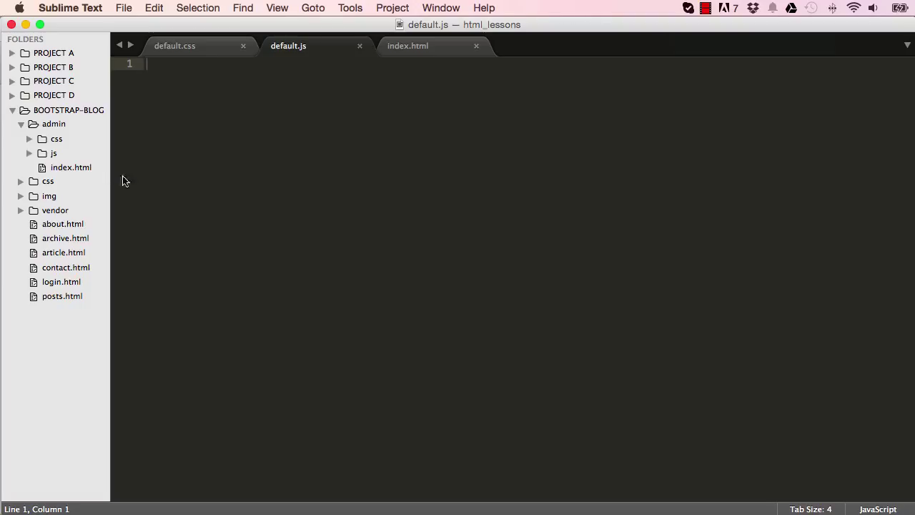
mouse_move(268, 102)
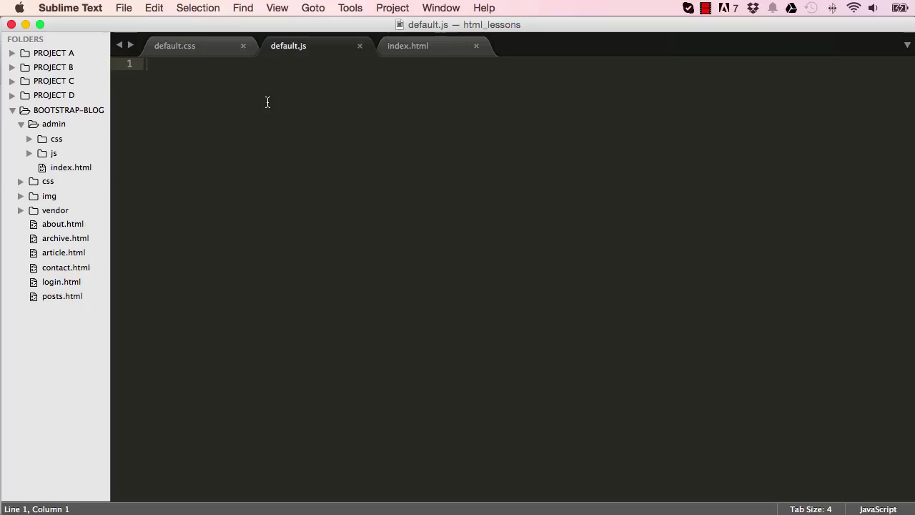
mouse_move(242, 136)
text($(document)
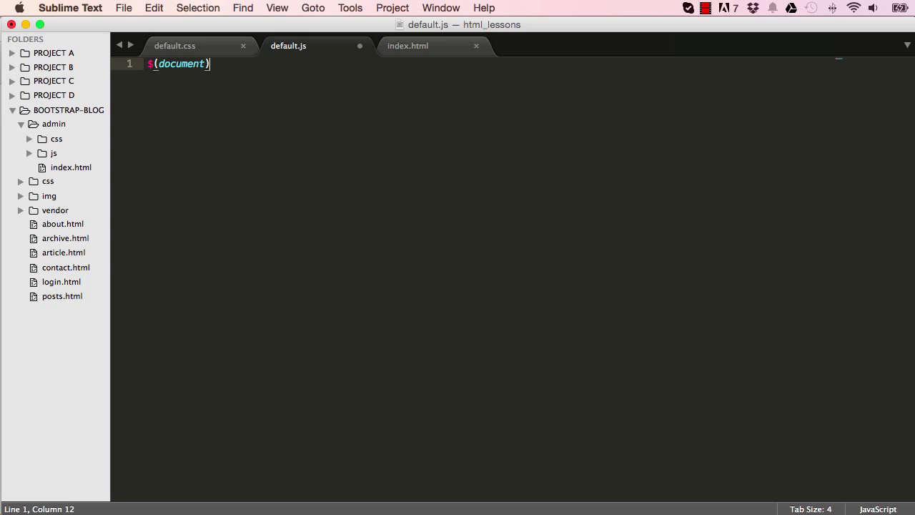
Write the $(document).ready(function() { }); wrapper in default.js and begin a $('[]') selector
text(.ready)
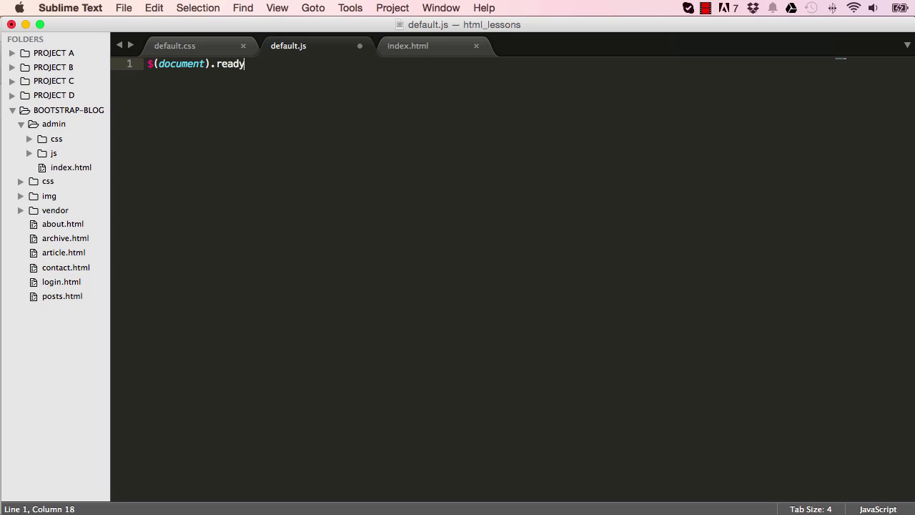
text(())
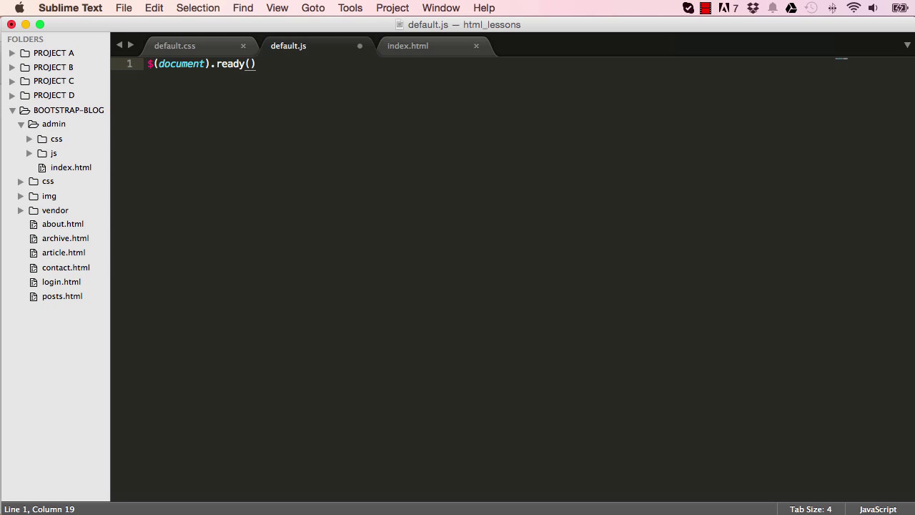
text(function())
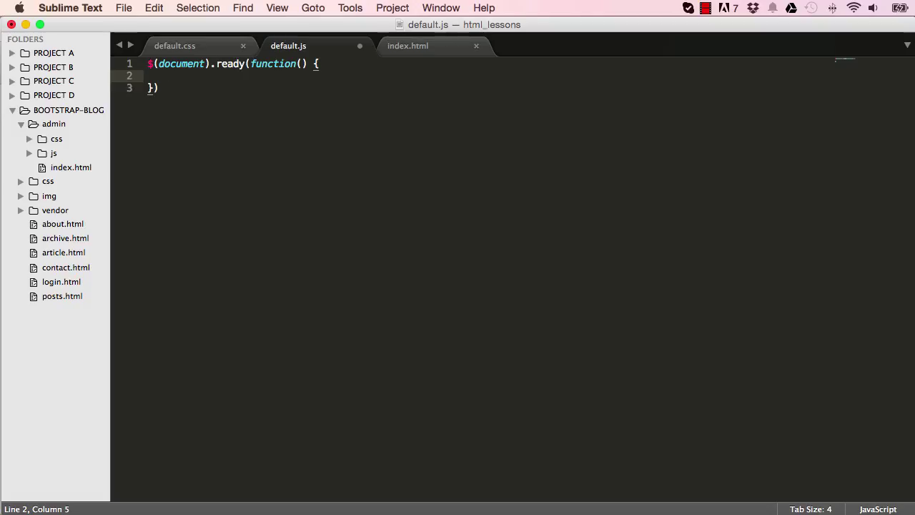
text($)
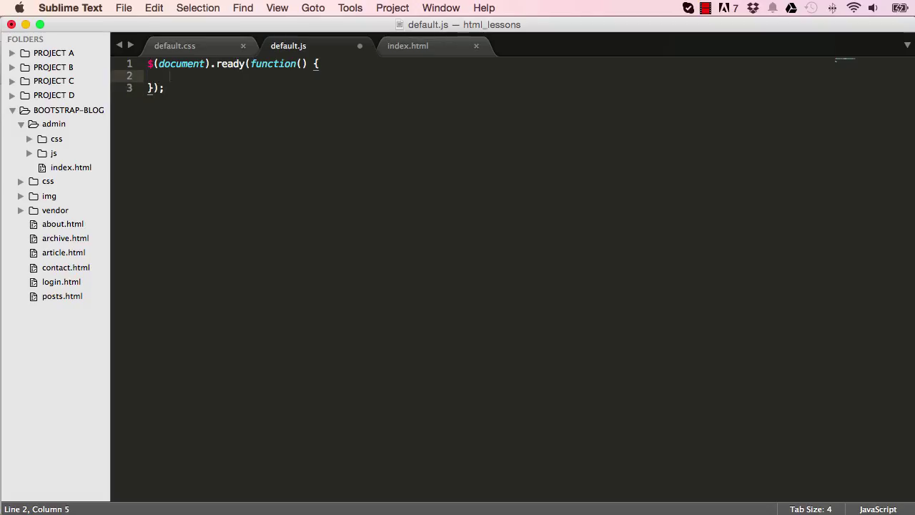
text($('[)
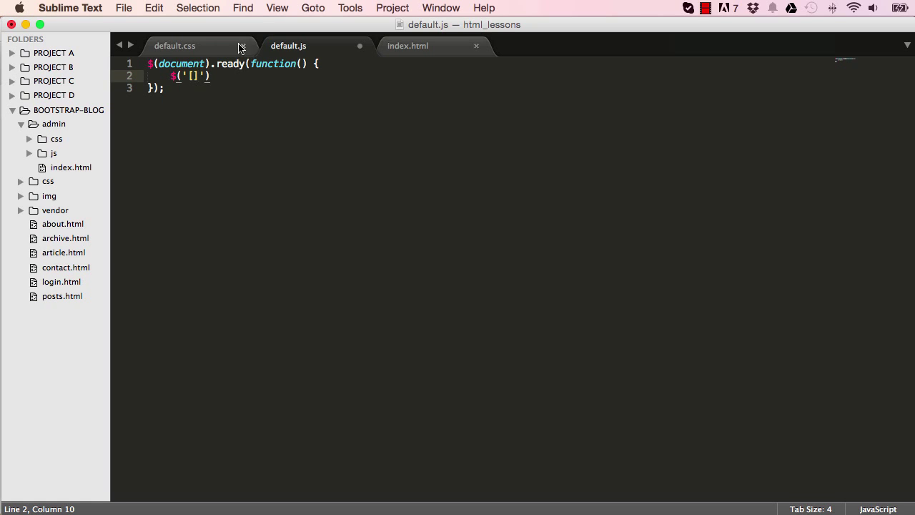
Copy the offcanvas data-toggle attribute from index.html into the default.js selector
click(408, 46)
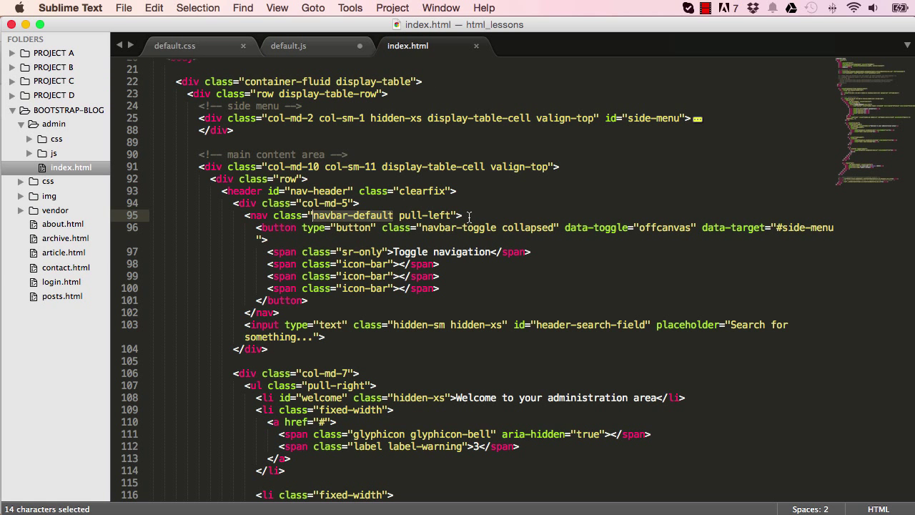
mouse_move(697, 222)
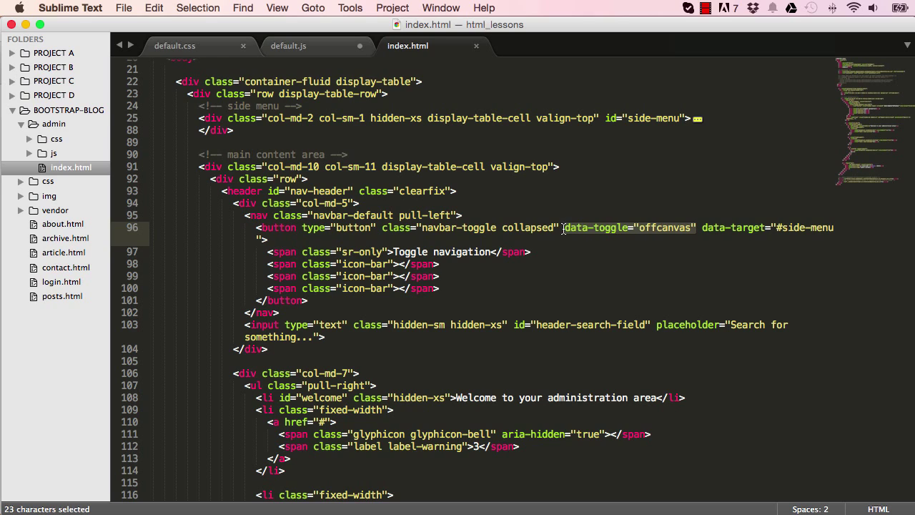
click(288, 45)
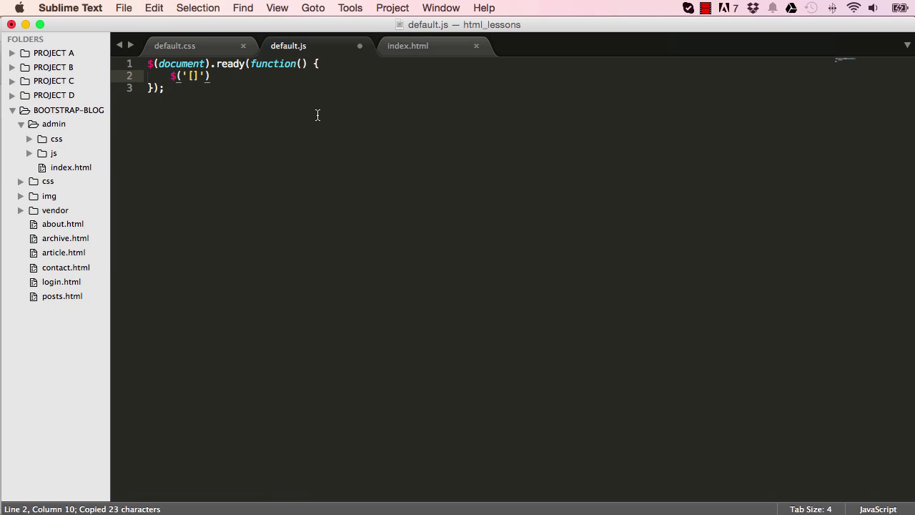
key(Left)
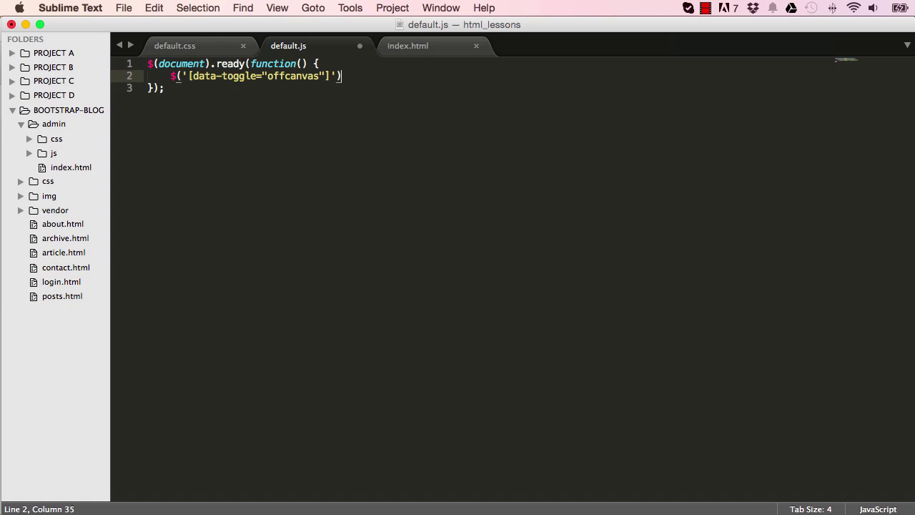
text(.)
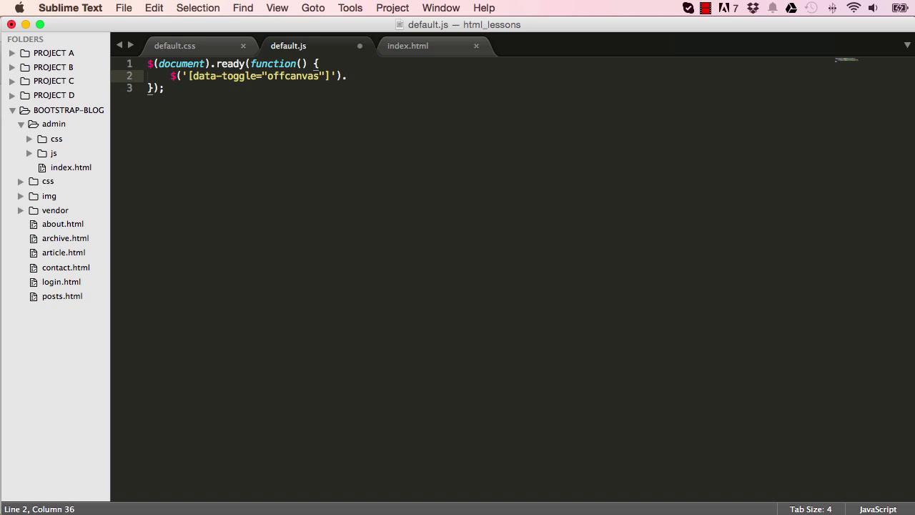
Attach a click handler toggling the hidden-xs class on #side-menu and save
text(.click(function() {)
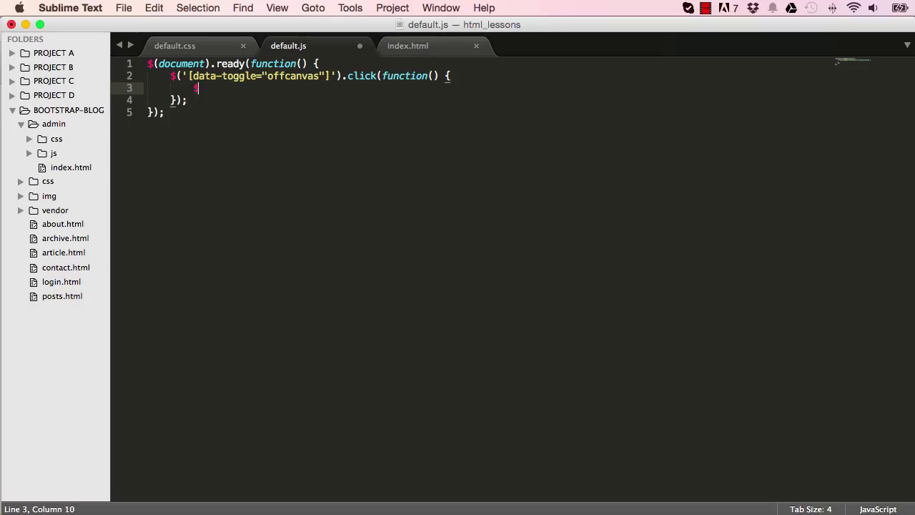
text($(''))
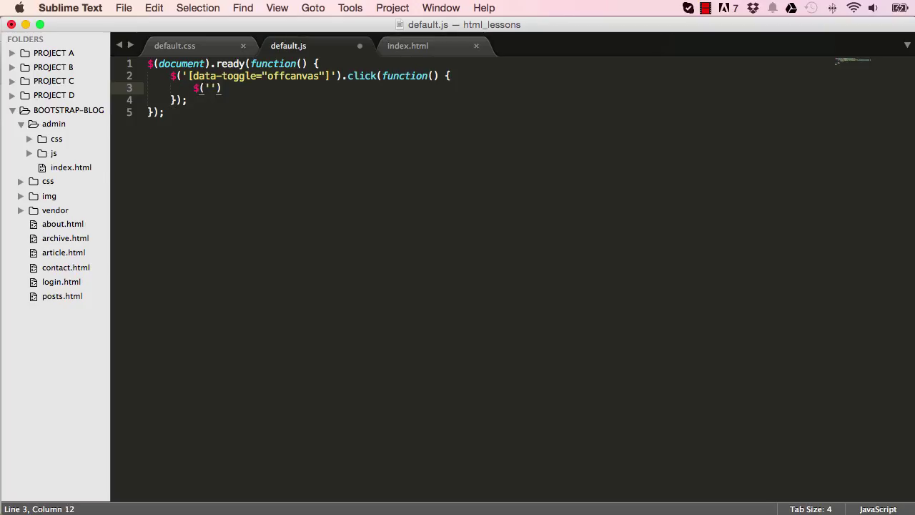
text(#sd)
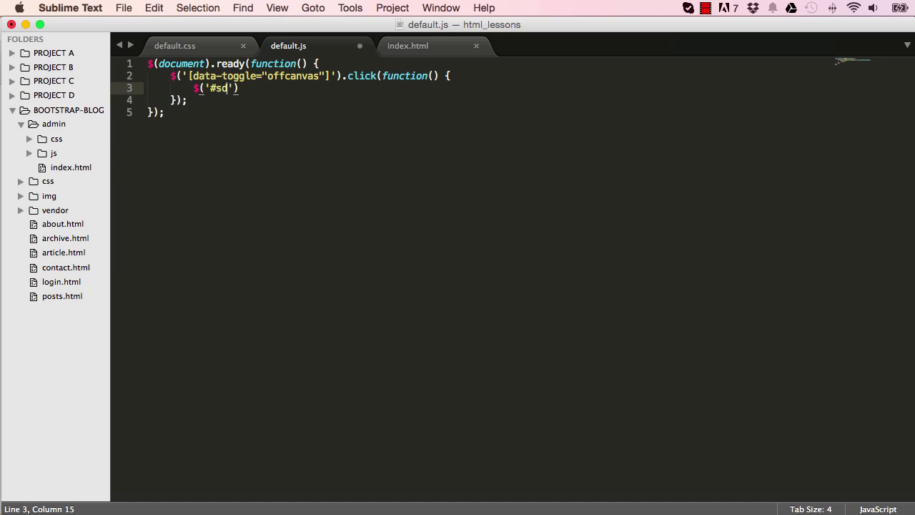
text(ide-menu)
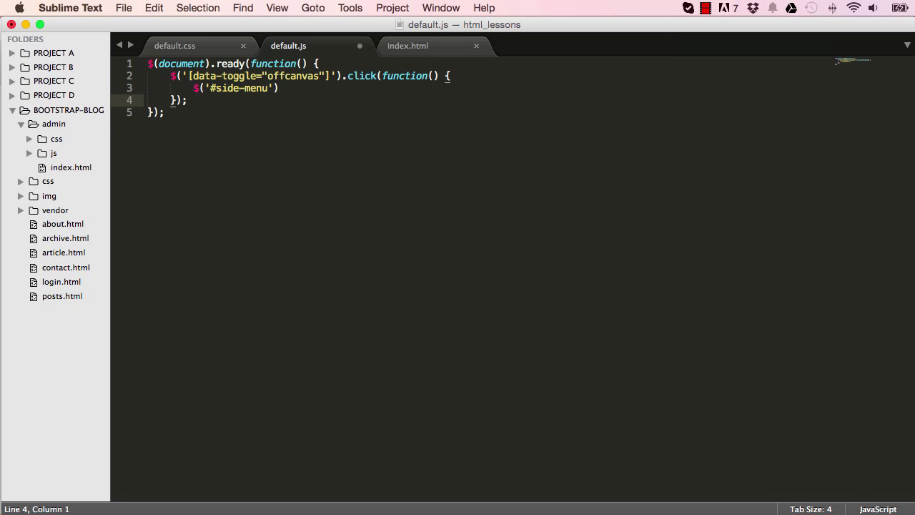
text(.)
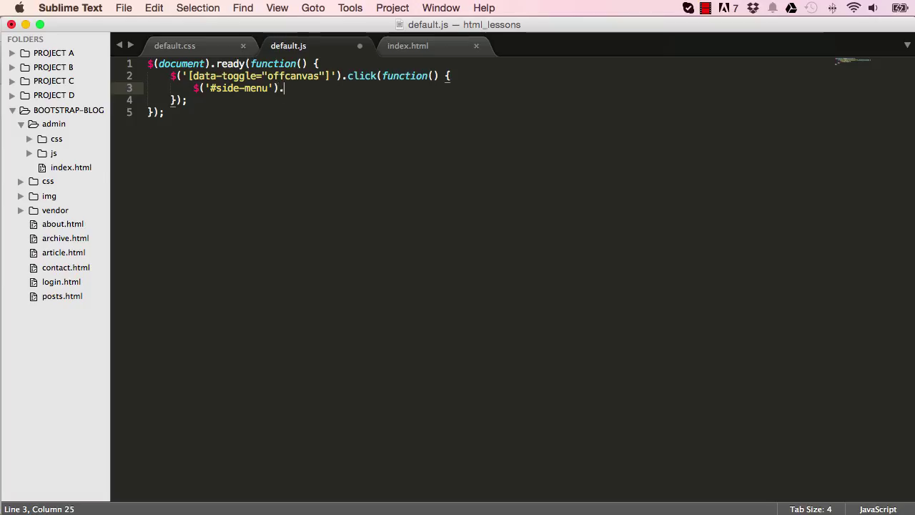
text(toggleClass(')
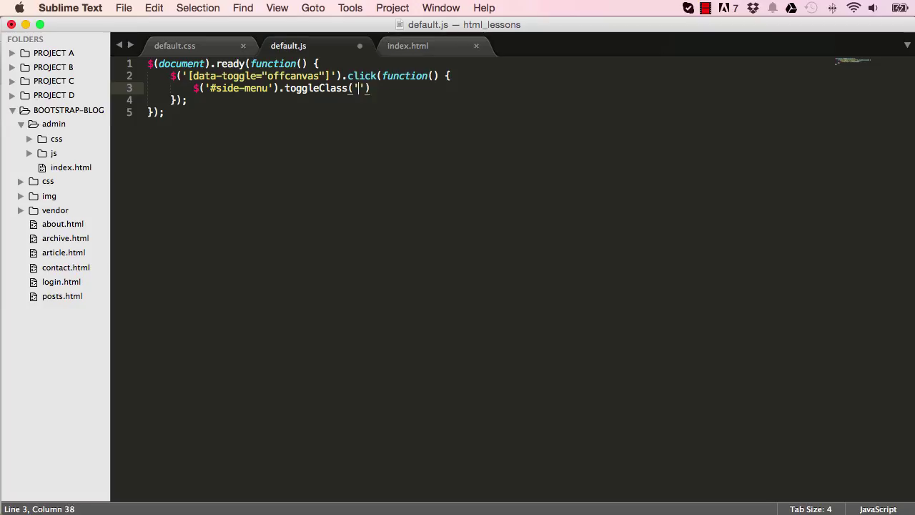
text(hidden-)
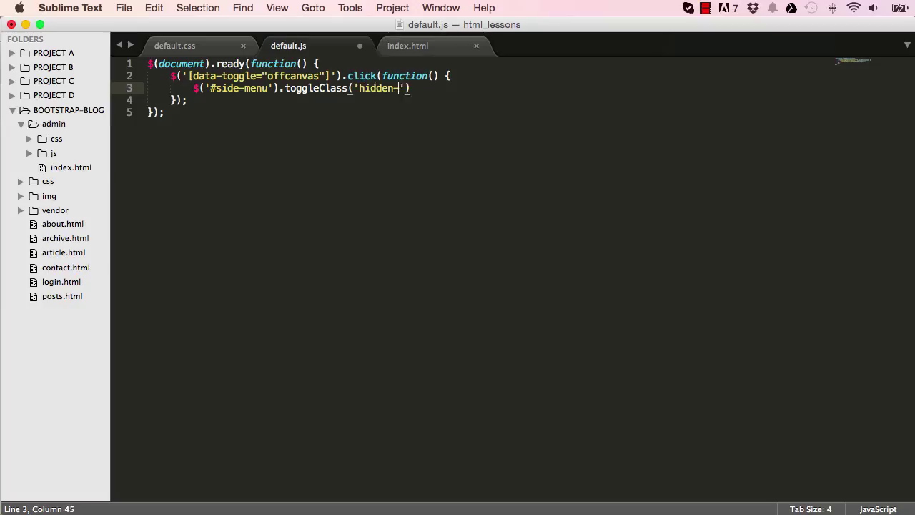
text(xs)
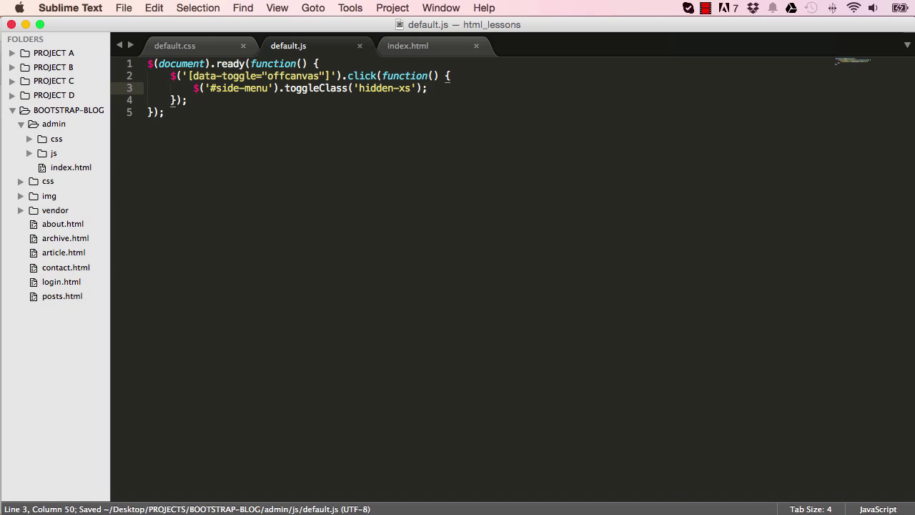
mouse_move(202, 147)
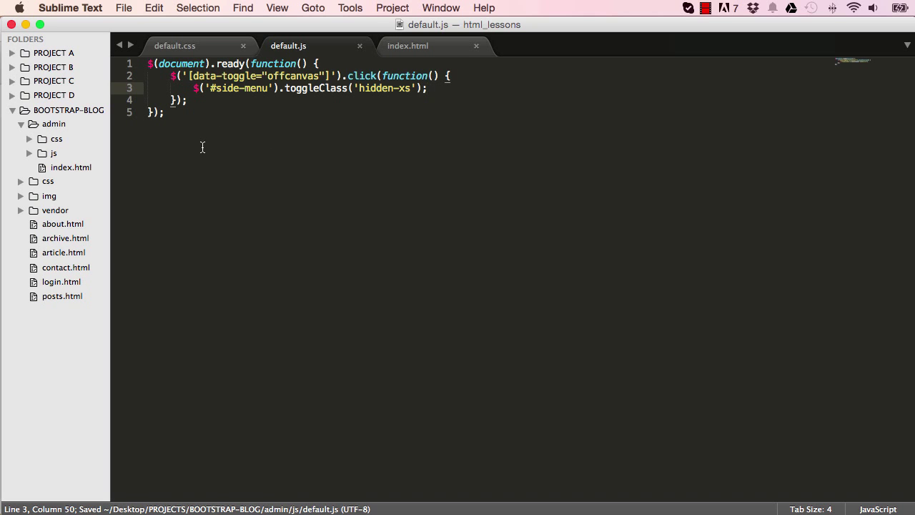
In index.html, add <script src="js/default.js"></script> after the bootstrap script
click(407, 45)
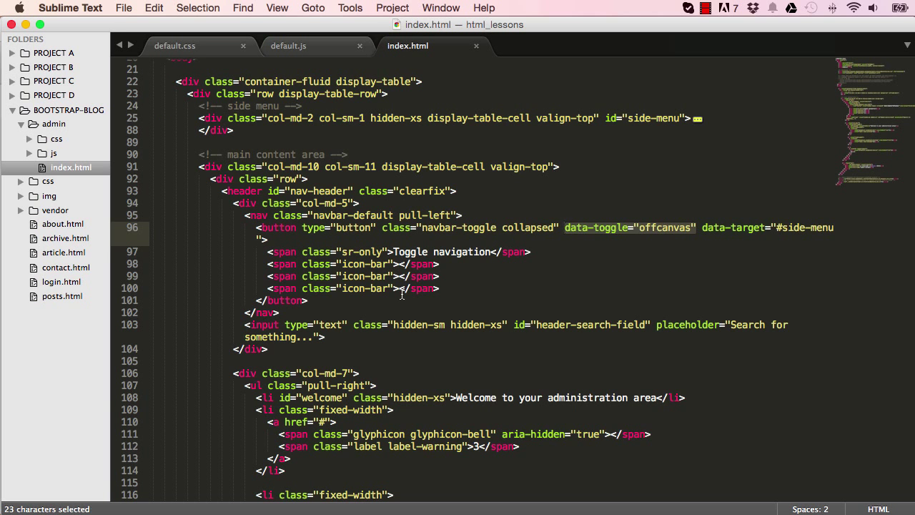
scroll(down, 3)
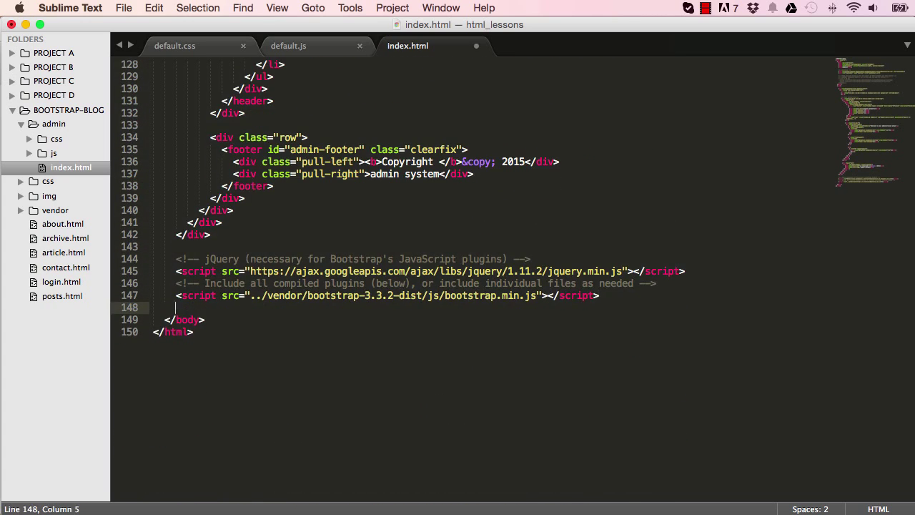
text(<script src=")
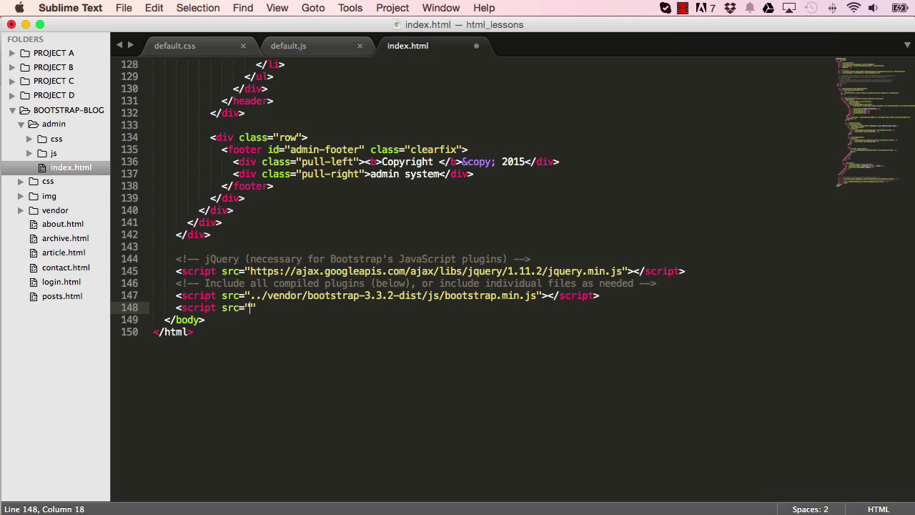
text(js/default.)
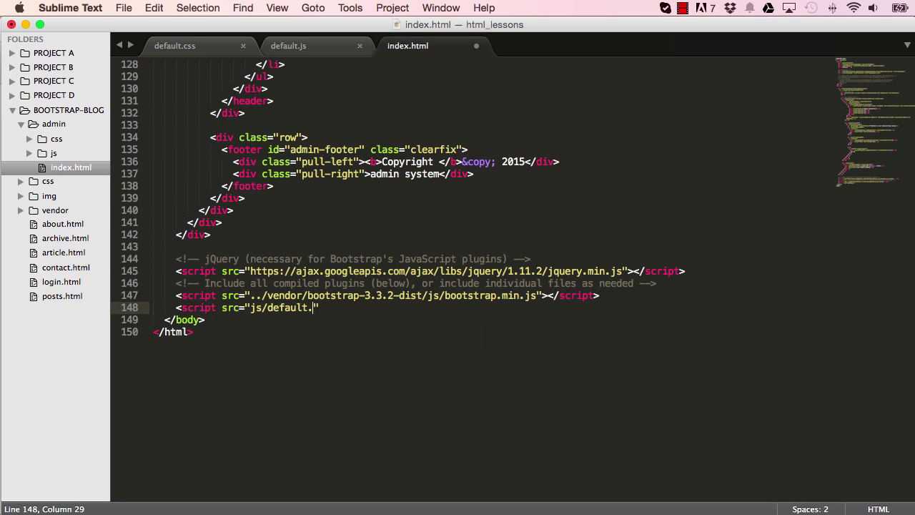
text(js)
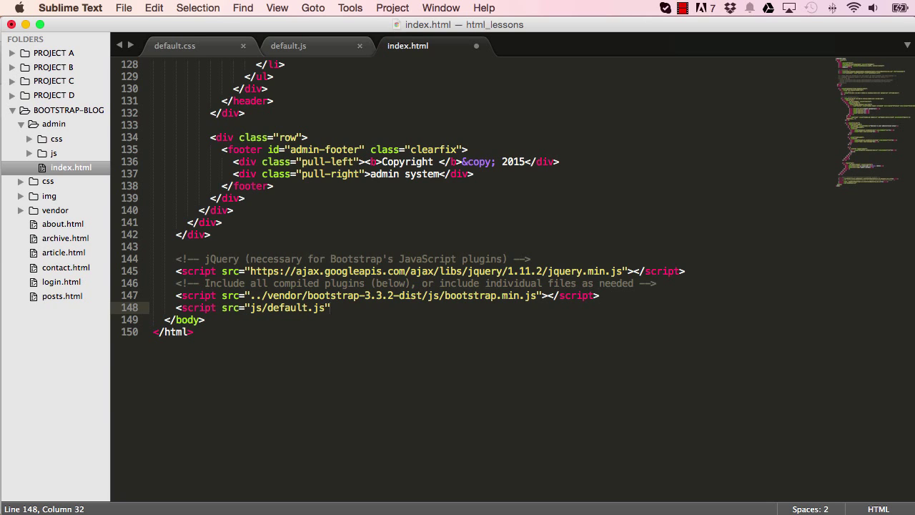
text(>)
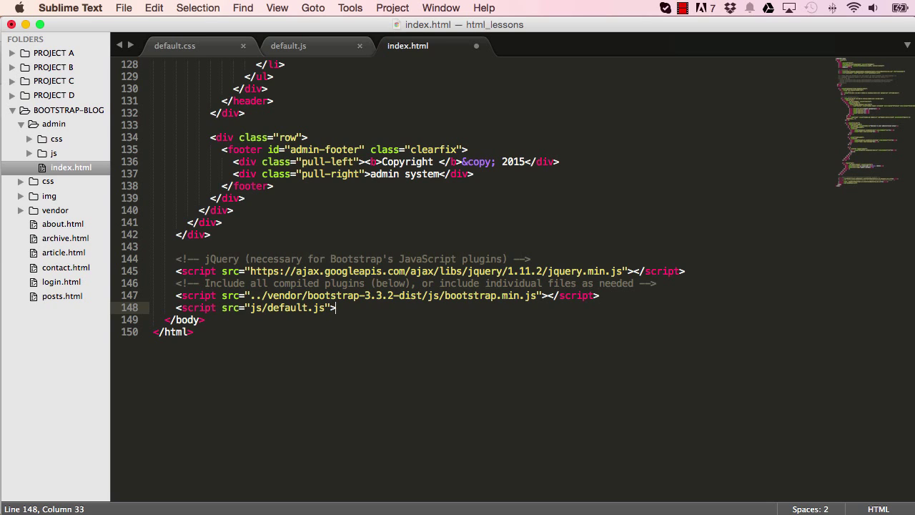
text(</script>)
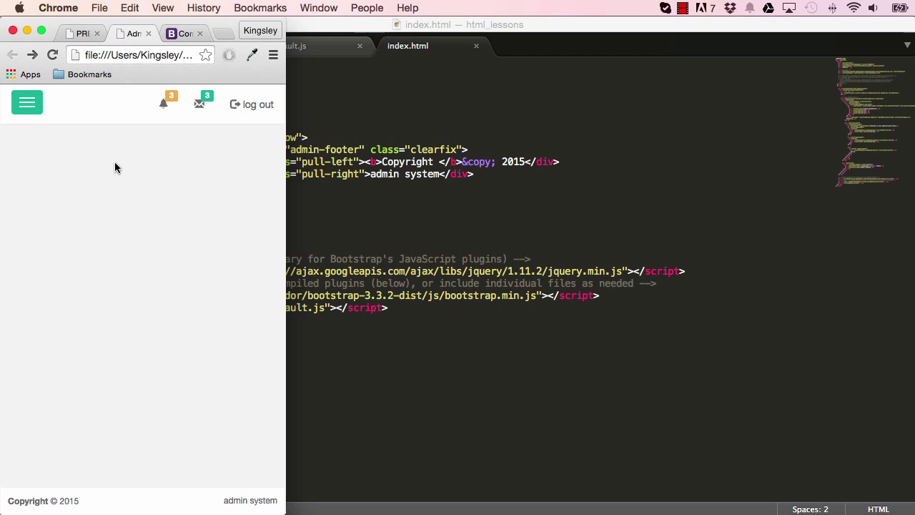
Widen Chrome, try Articles > Create New on the prepared admin, then view the Admin page
click(26, 101)
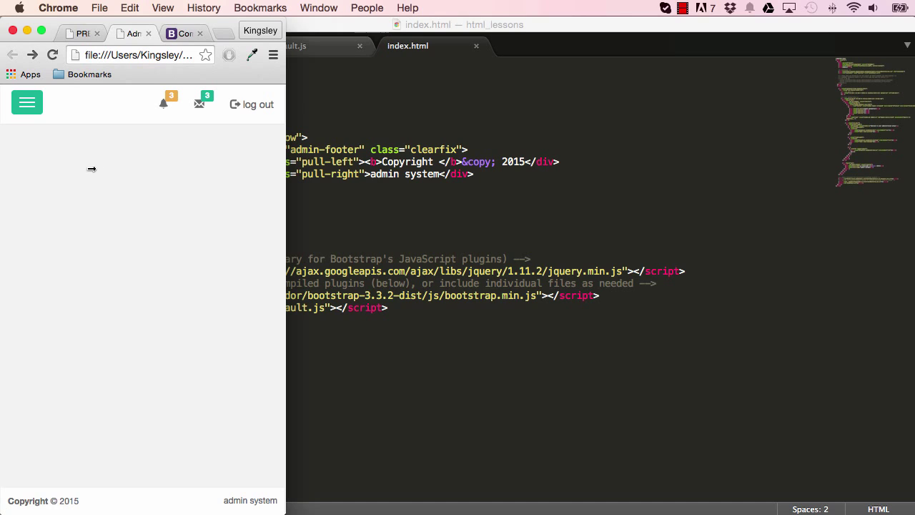
mouse_move(81, 107)
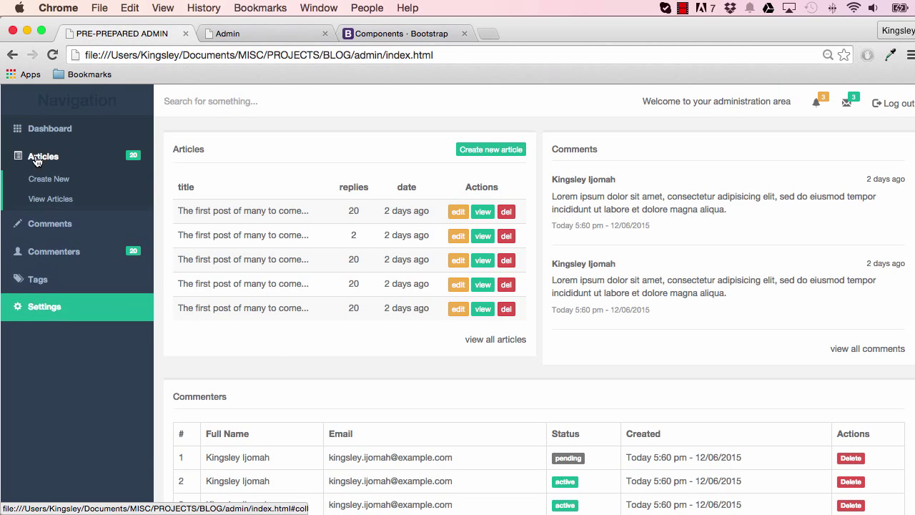
click(49, 179)
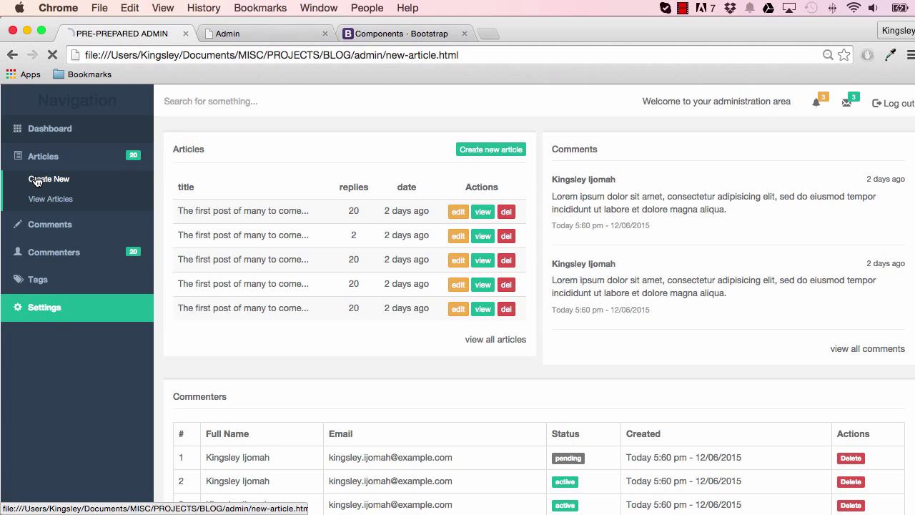
click(49, 179)
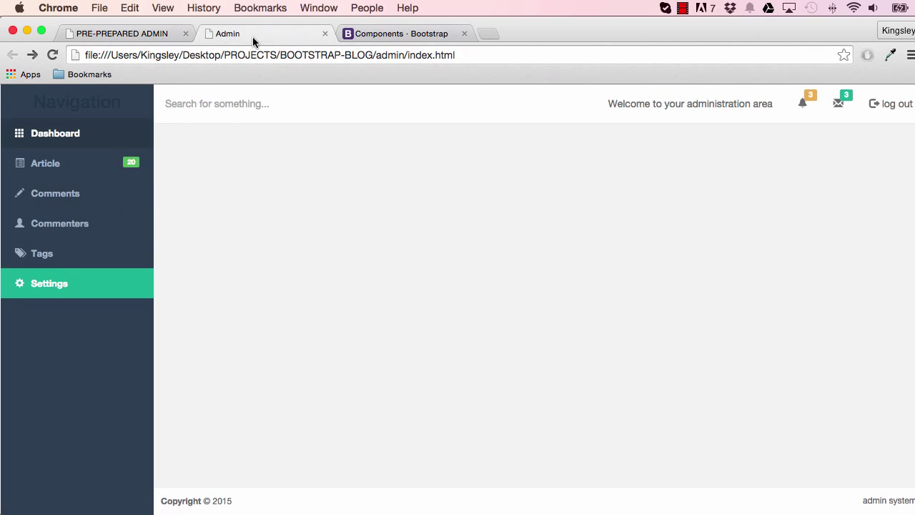
mouse_move(220, 184)
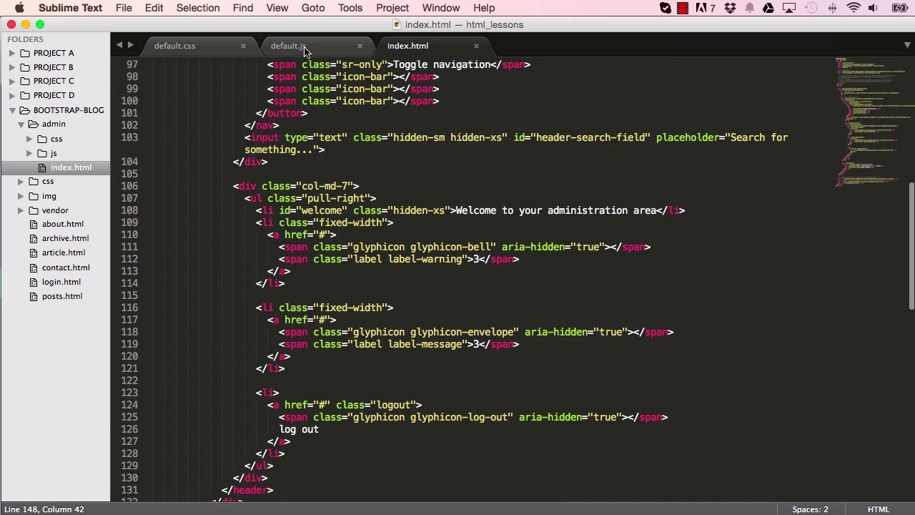
click(288, 46)
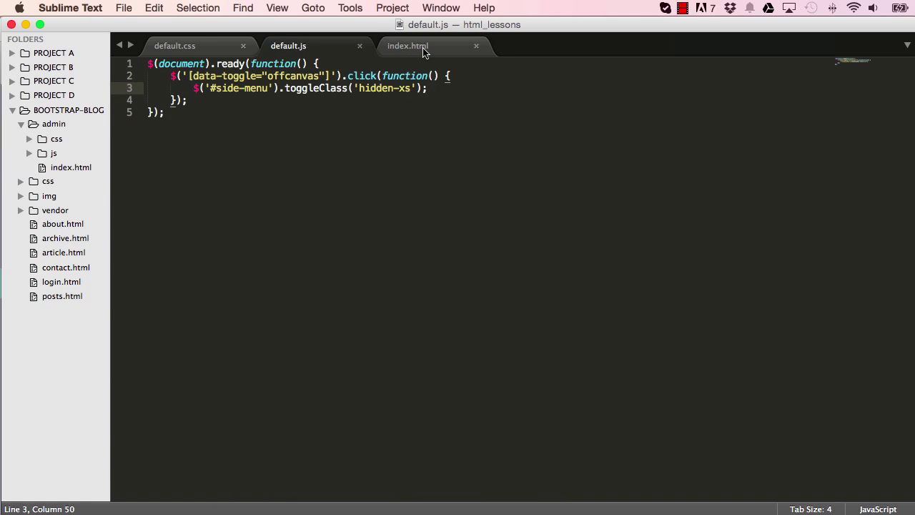
click(175, 46)
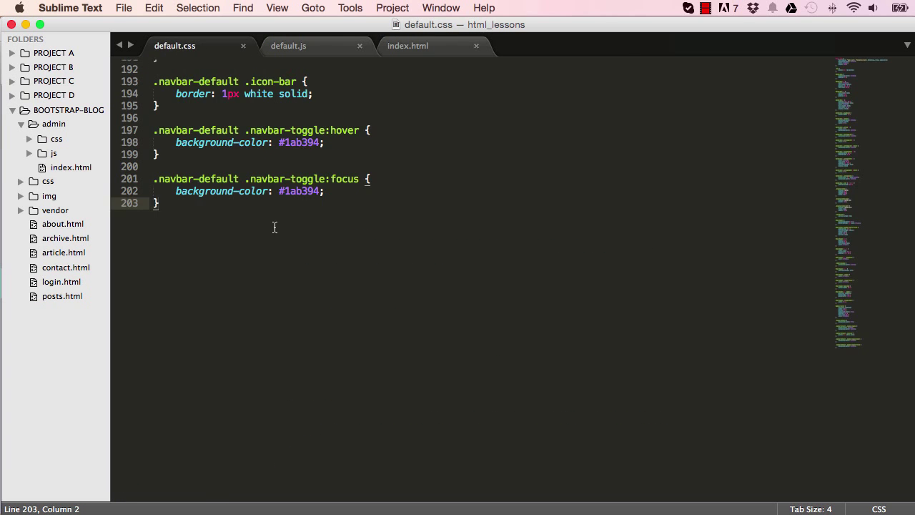
scroll(up, 3)
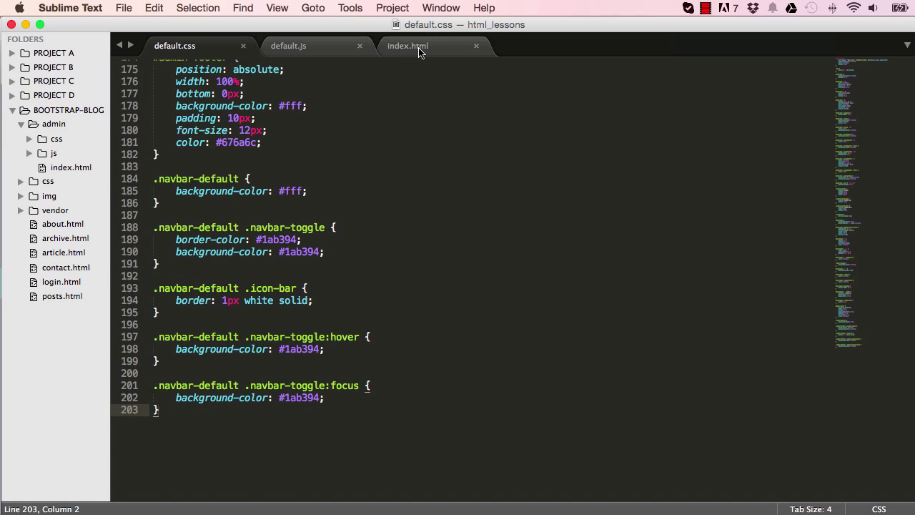
click(408, 45)
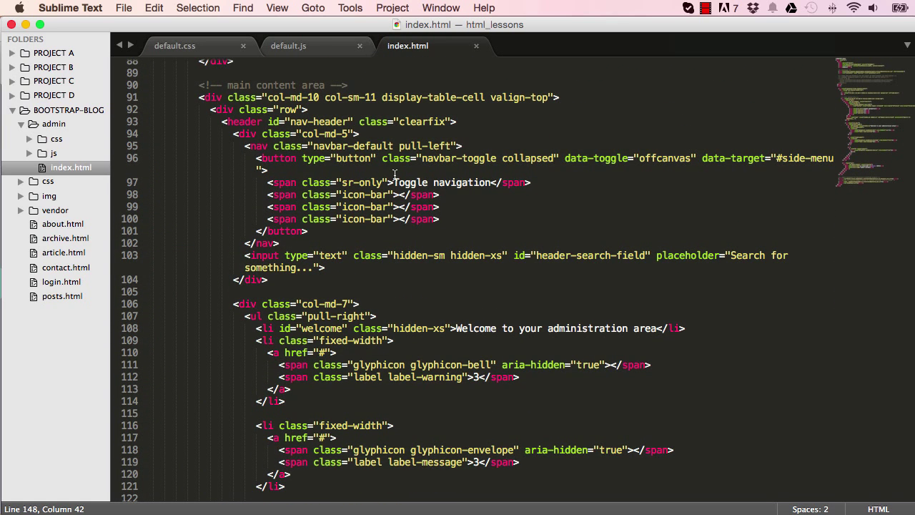